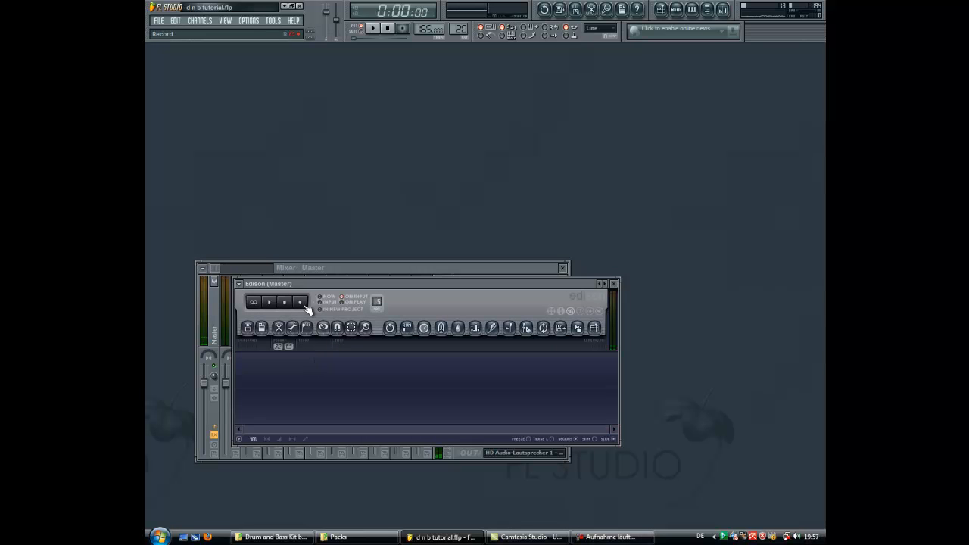
# - Close the Edison recorder on the Master mixer track and the mixer window
pyautogui.click(299, 301)
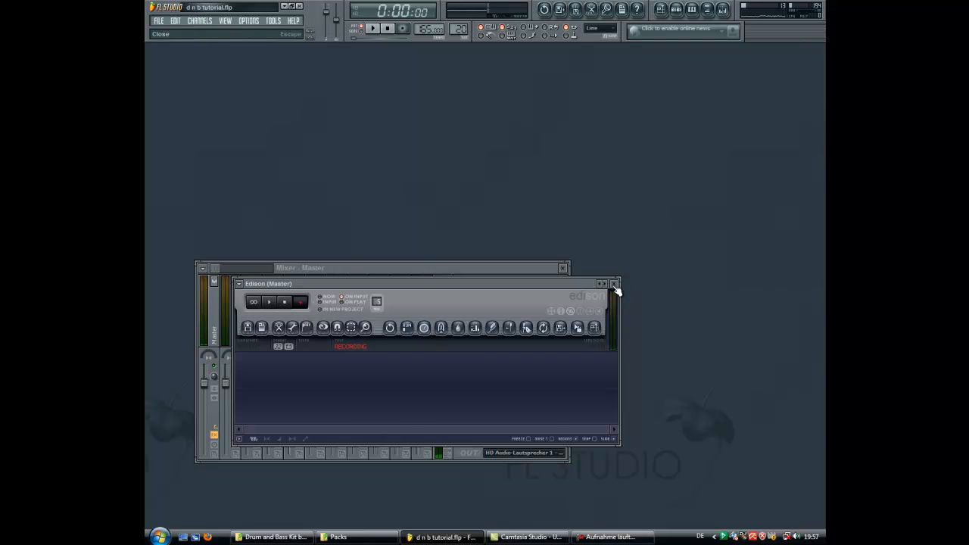
pyautogui.click(615, 283)
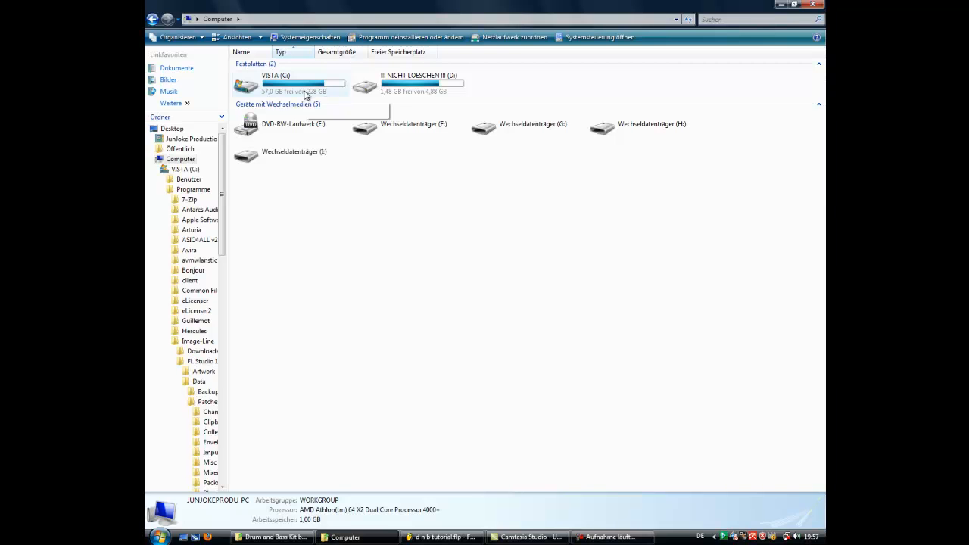
pyautogui.moveTo(303, 86)
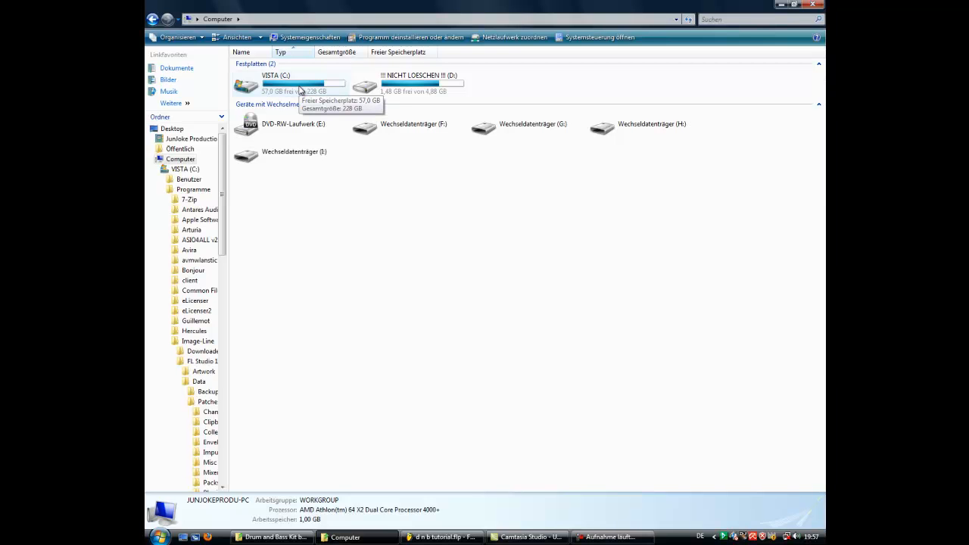
# - Browse C:\Programme\Image-Line\FL Studio 10\Data\Patches\Packs to the Drum and Bass Kit folder
pyautogui.doubleClick(246, 85)
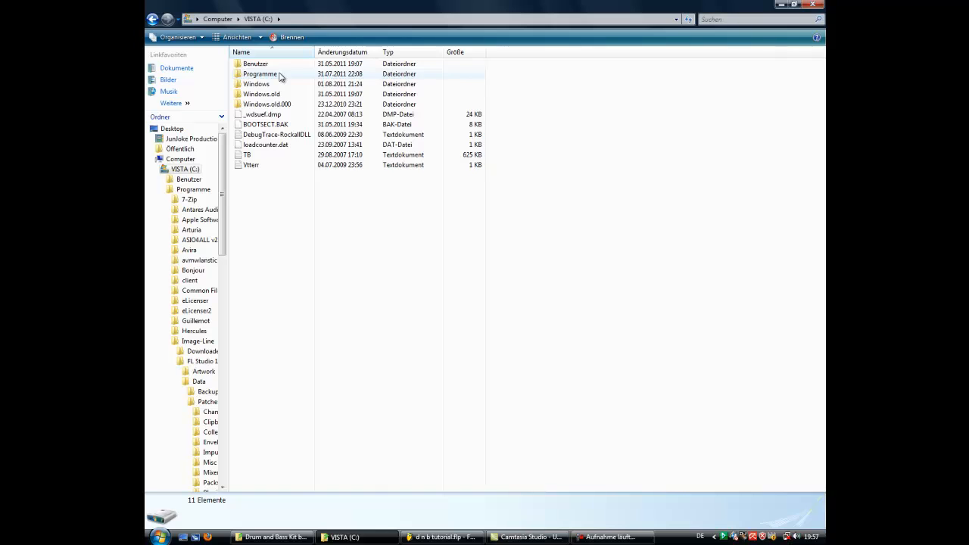
pyautogui.doubleClick(260, 73)
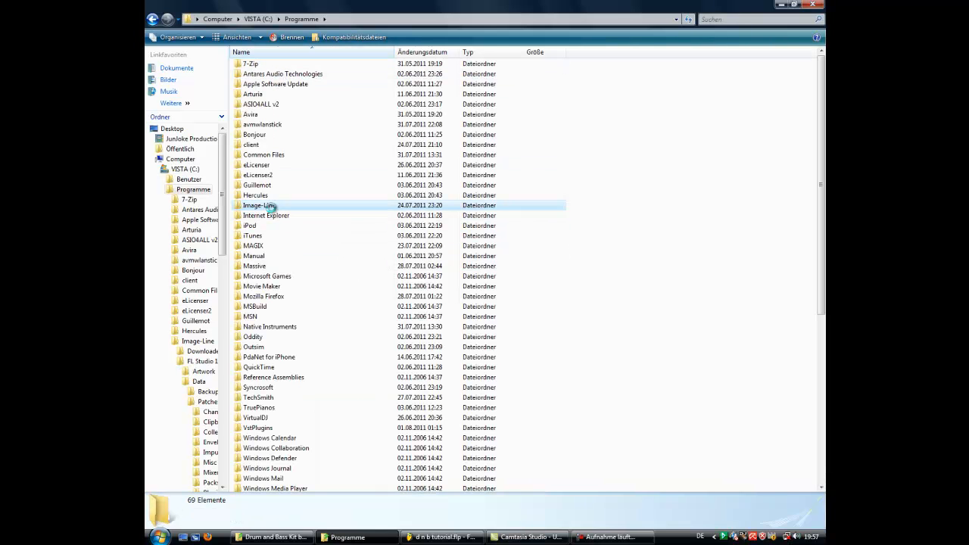
pyautogui.doubleClick(259, 206)
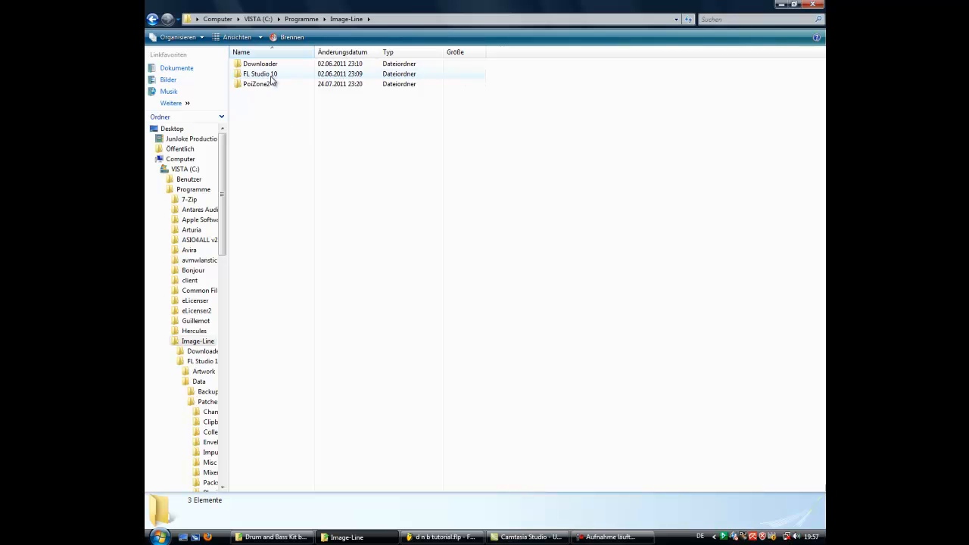
pyautogui.doubleClick(259, 72)
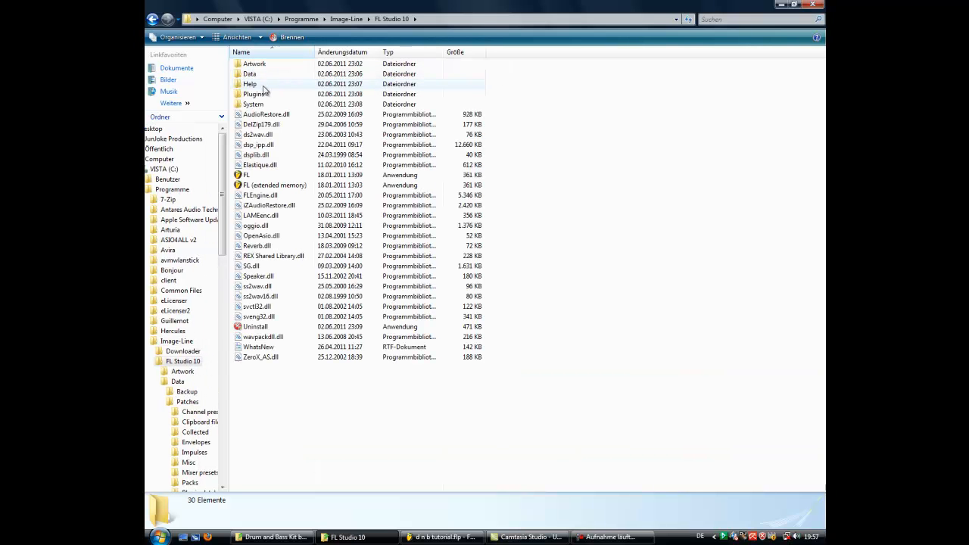
pyautogui.doubleClick(250, 72)
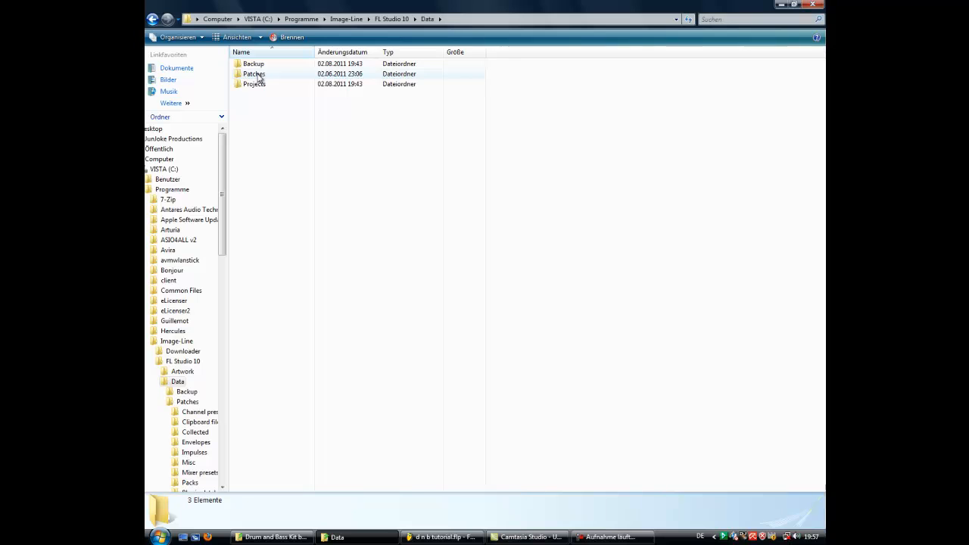
pyautogui.doubleClick(254, 73)
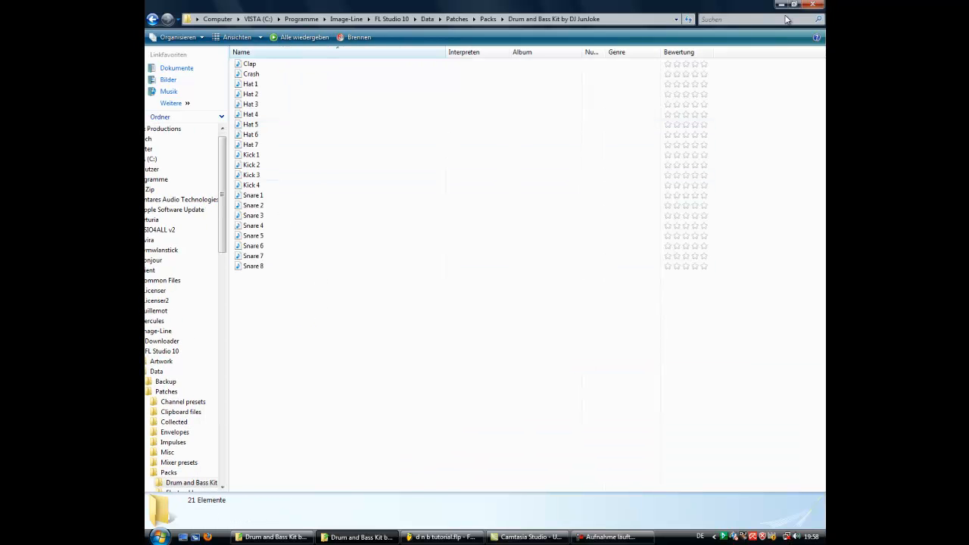
pyautogui.click(442, 536)
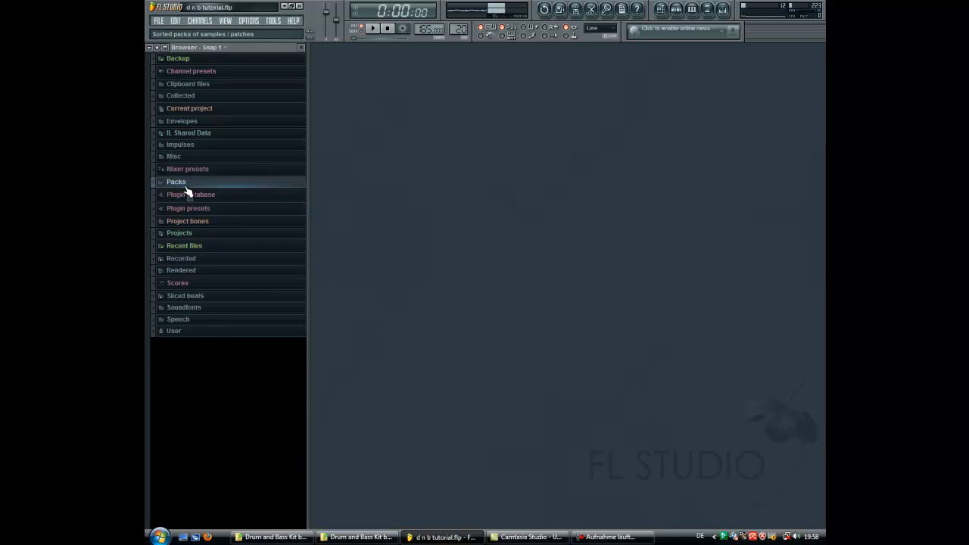
# - Expand Packs in the browser and list the Drum and Bass Kit by DJ JunJoke samples
pyautogui.click(175, 181)
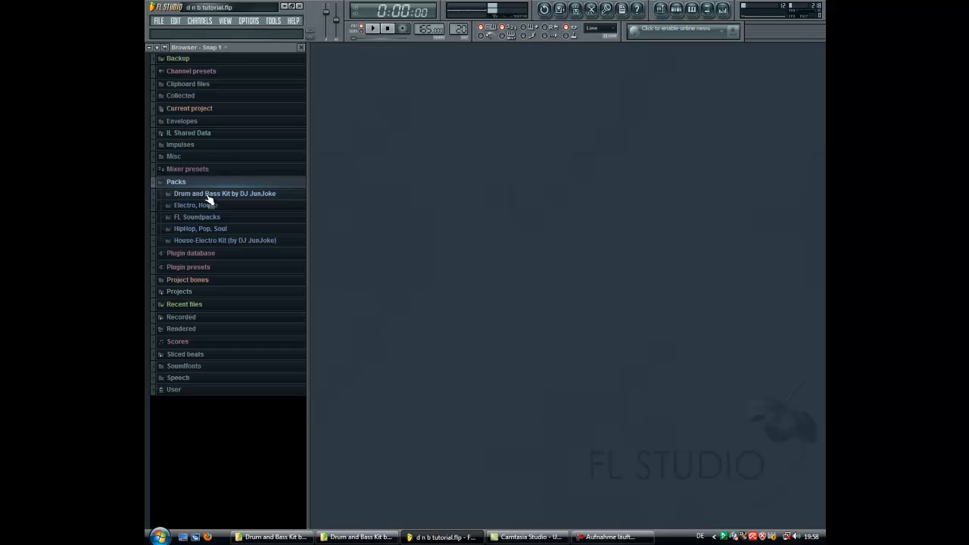
pyautogui.click(224, 194)
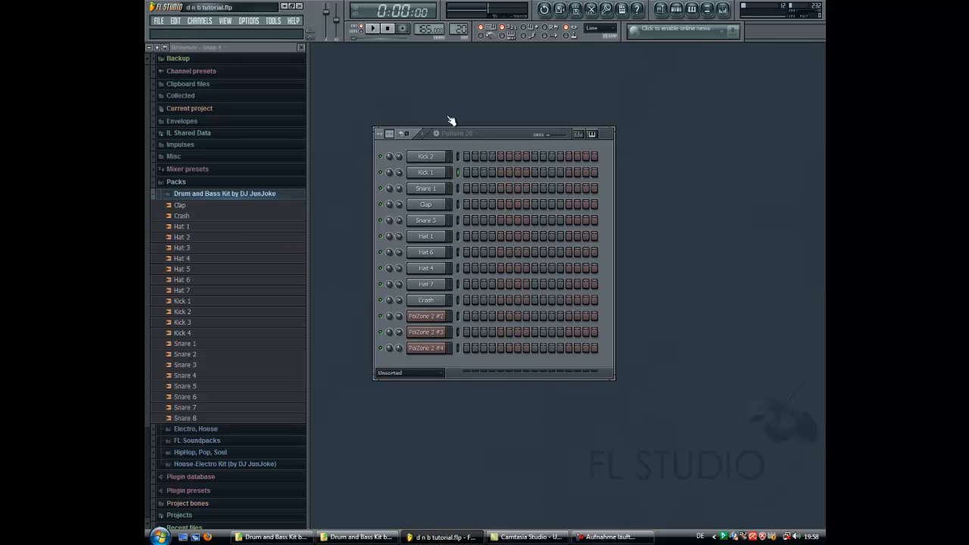
pyautogui.moveTo(190, 317)
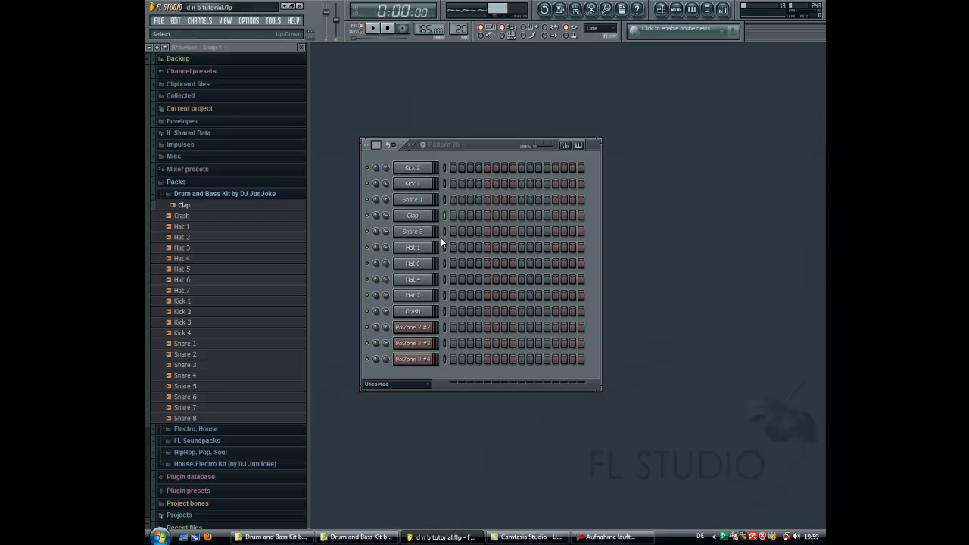
# - Switch to empty Pattern 20 and enter kick and clap steps in the step sequencer
pyautogui.click(557, 215)
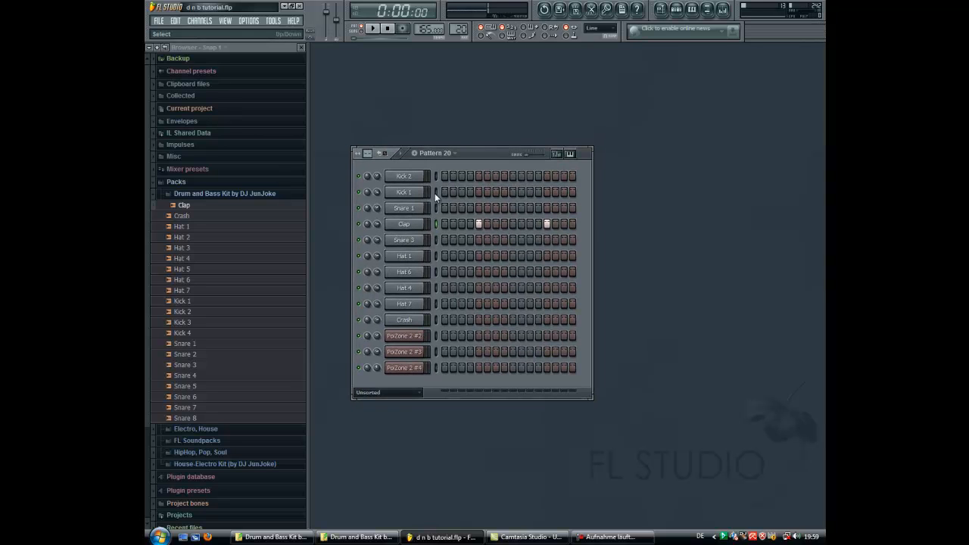
pyautogui.click(445, 191)
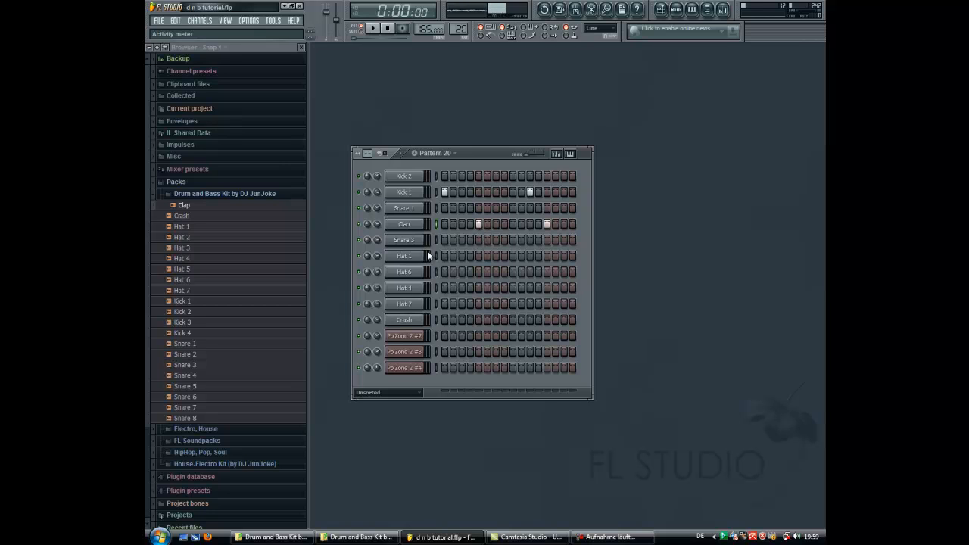
pyautogui.click(478, 224)
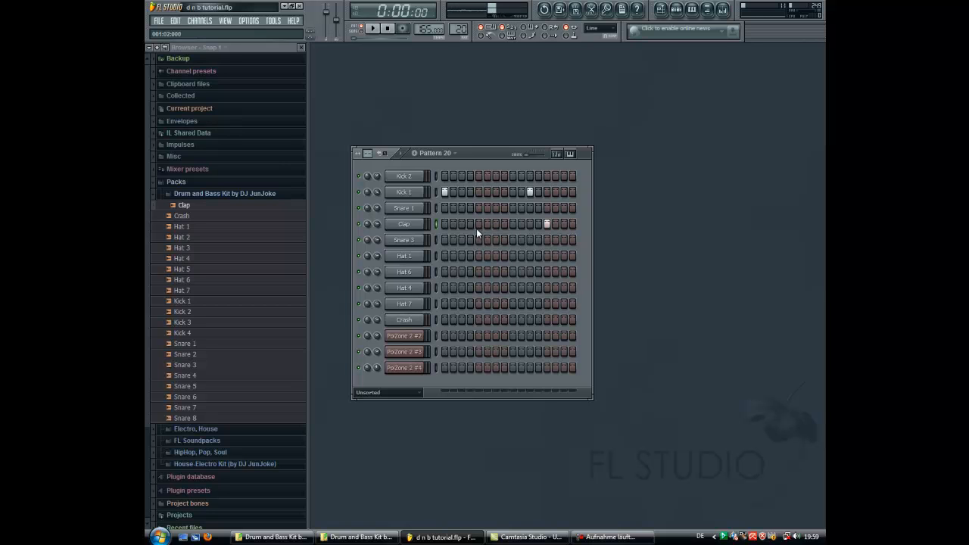
pyautogui.click(480, 224)
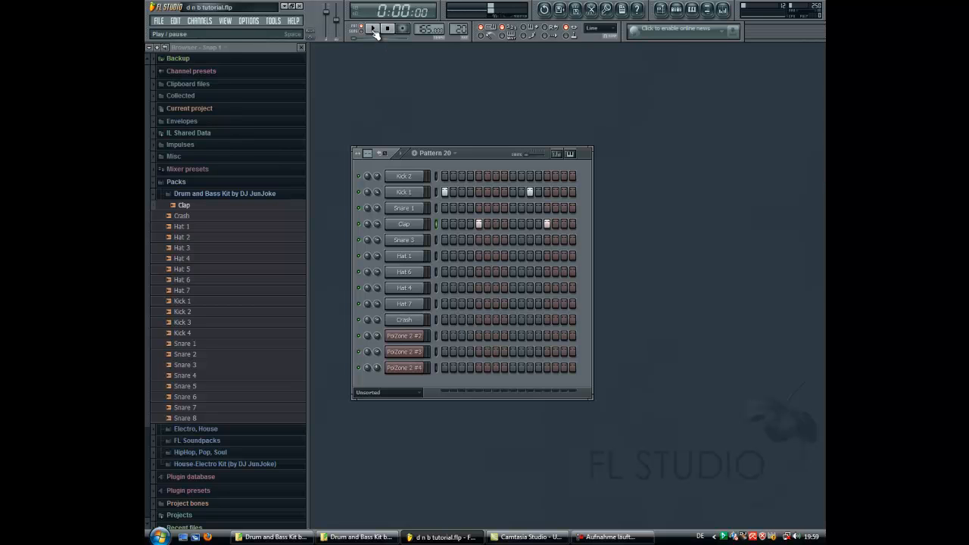
# - Loop the pattern and add extra kick hits, including one early in the bar
pyautogui.click(372, 28)
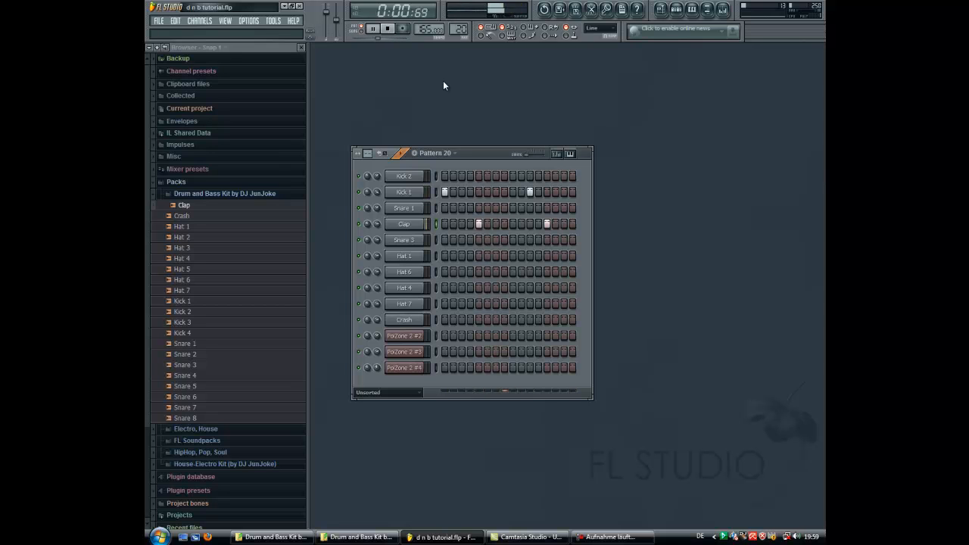
pyautogui.click(388, 29)
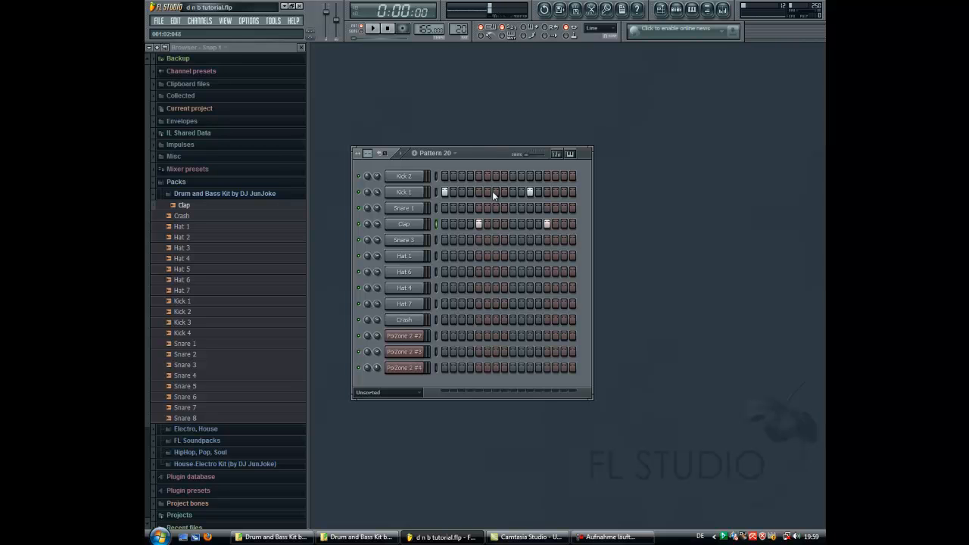
pyautogui.click(372, 28)
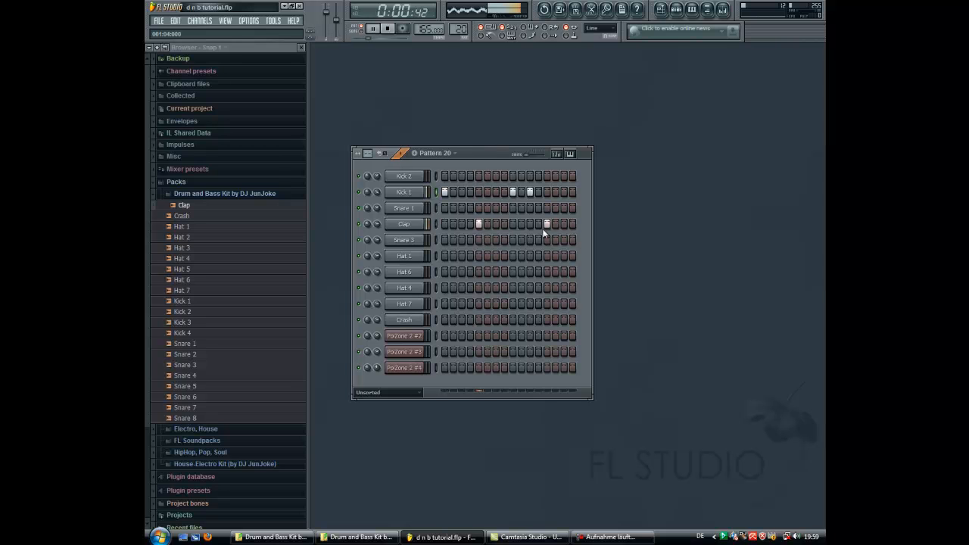
pyautogui.click(387, 27)
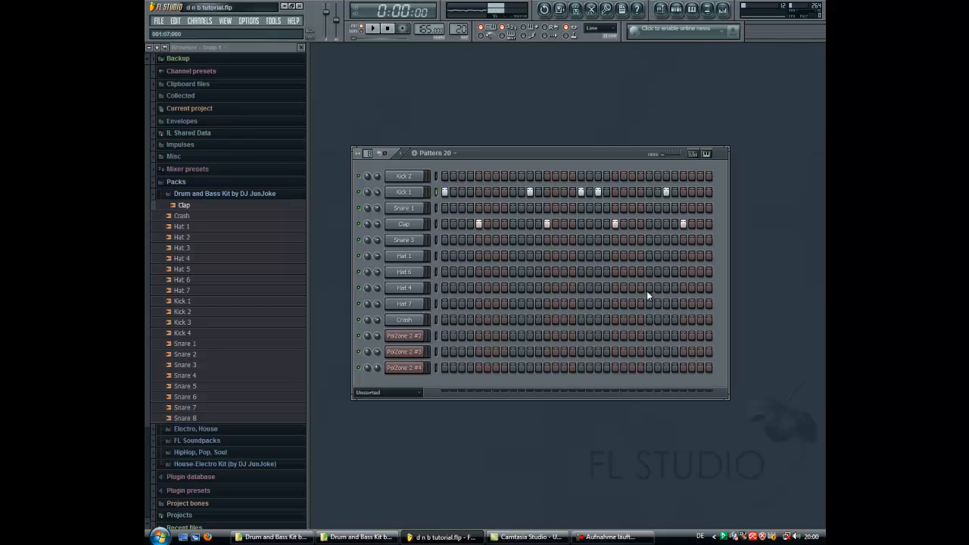
pyautogui.click(372, 27)
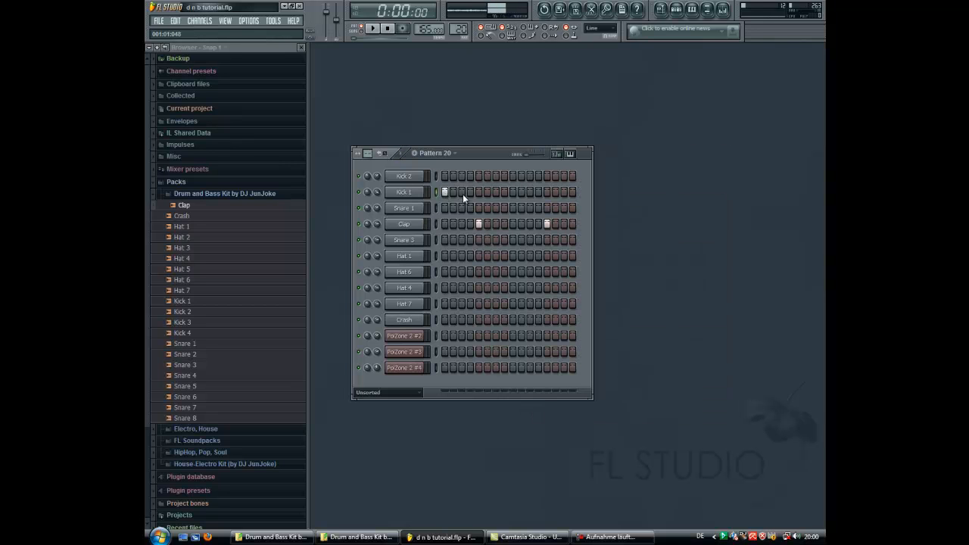
pyautogui.click(462, 191)
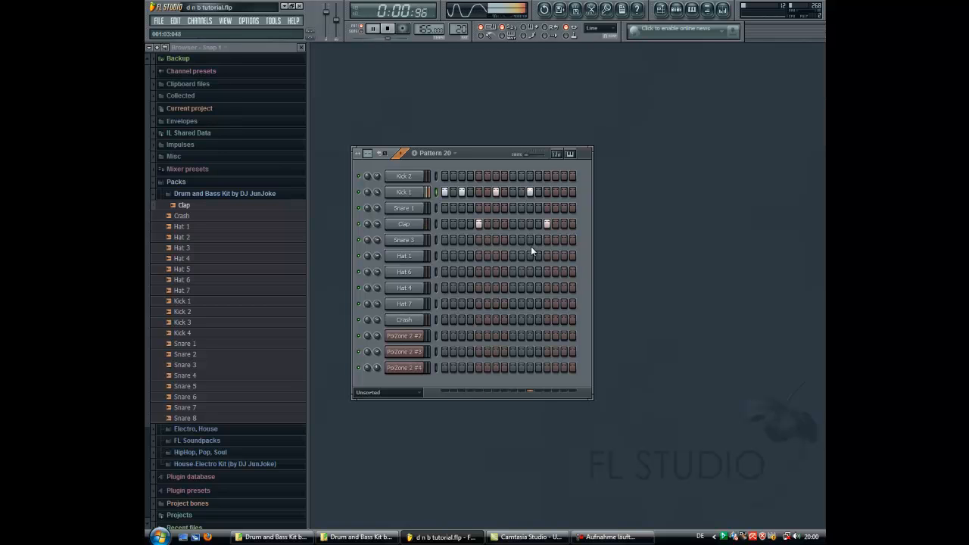
pyautogui.click(372, 28)
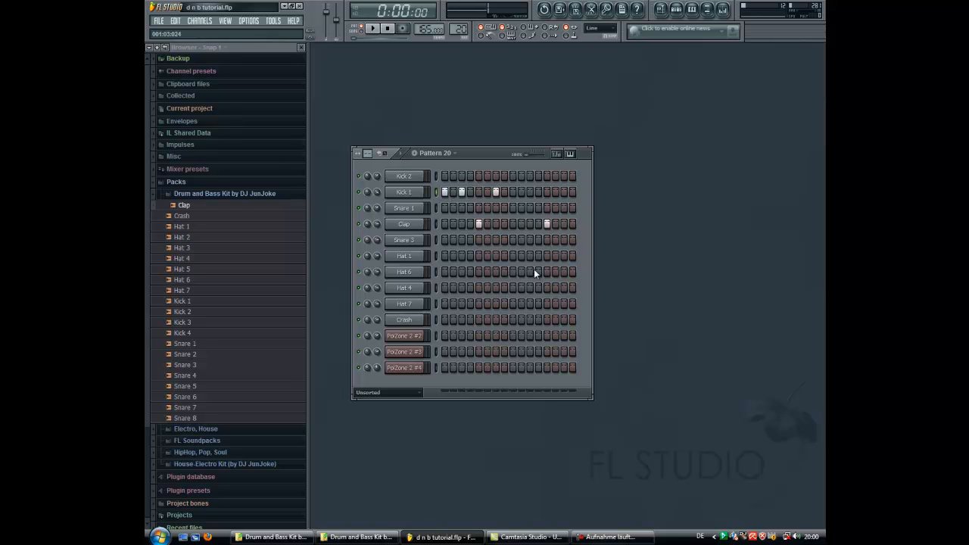
pyautogui.click(373, 28)
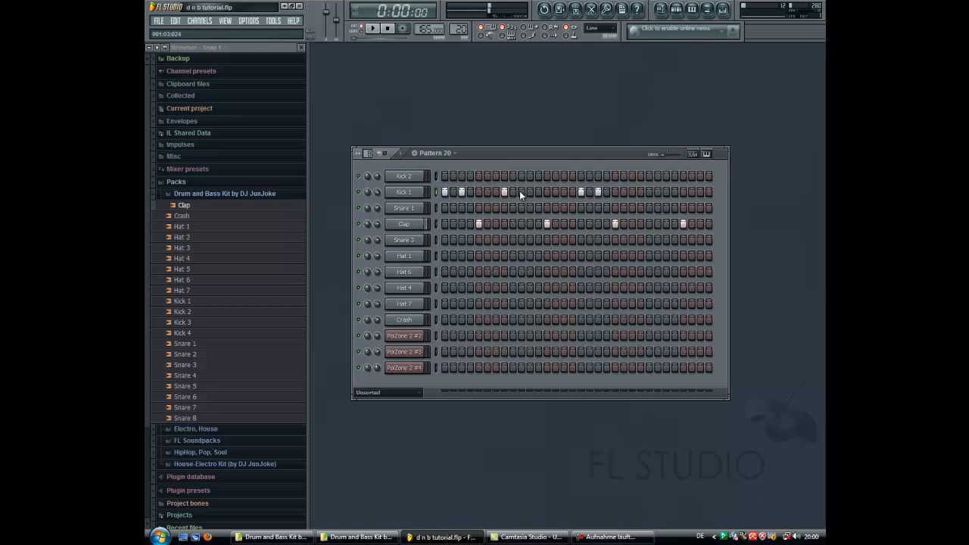
pyautogui.click(372, 27)
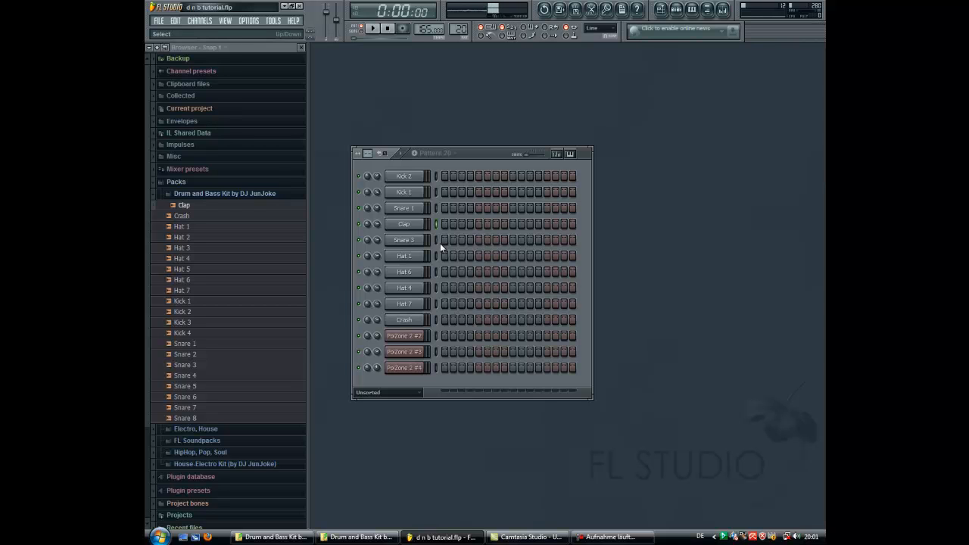
# - Add backbeat snare and hi-hat hits across the hat rows, removing one unwanted hit
pyautogui.click(478, 224)
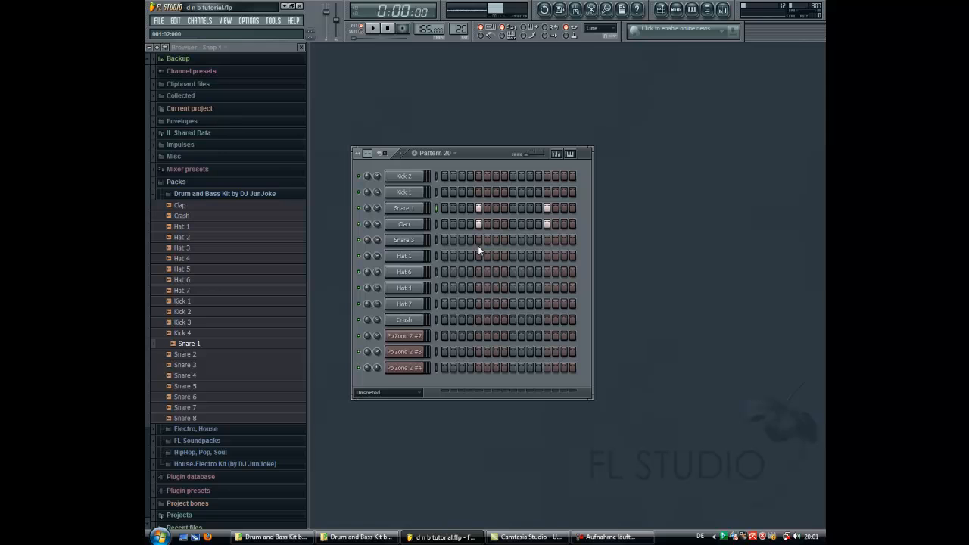
pyautogui.click(373, 27)
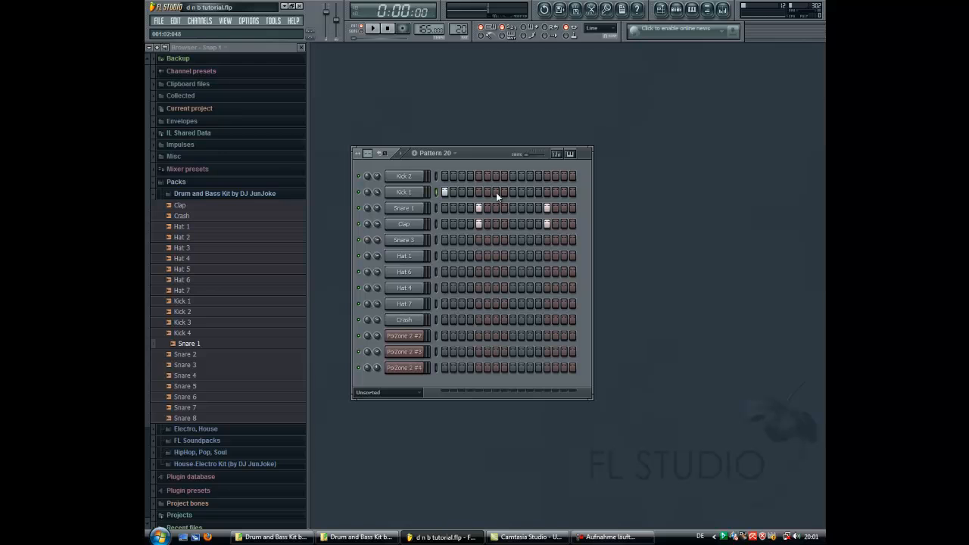
pyautogui.click(373, 27)
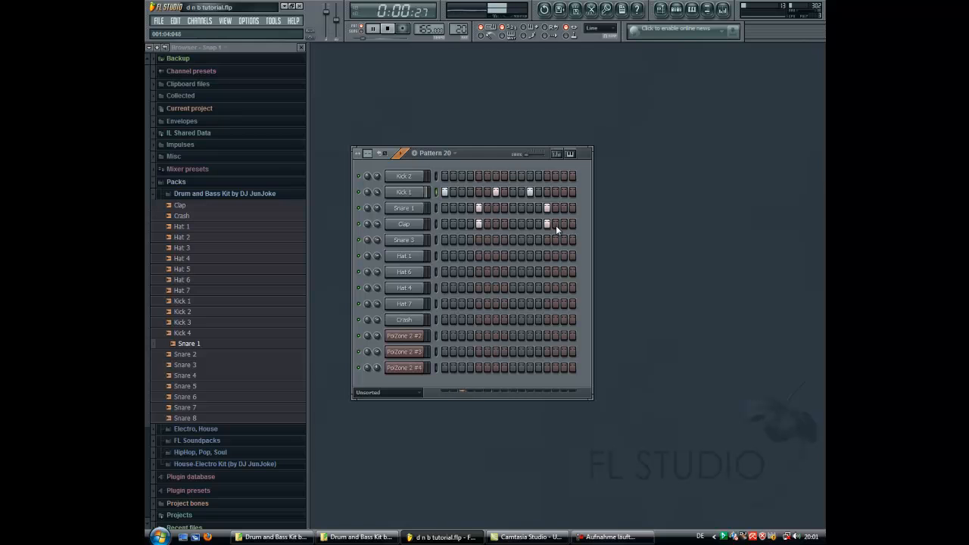
pyautogui.rightClick(420, 269)
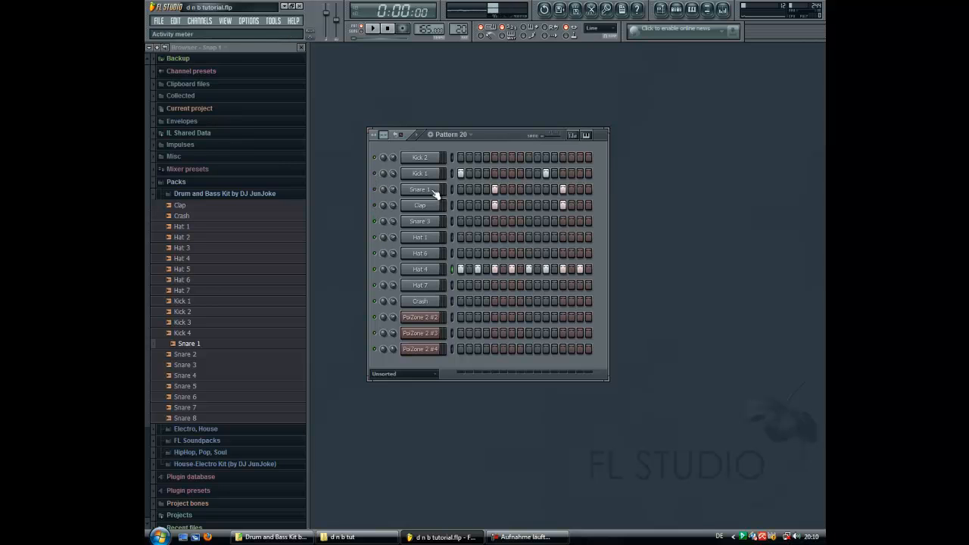
pyautogui.click(372, 27)
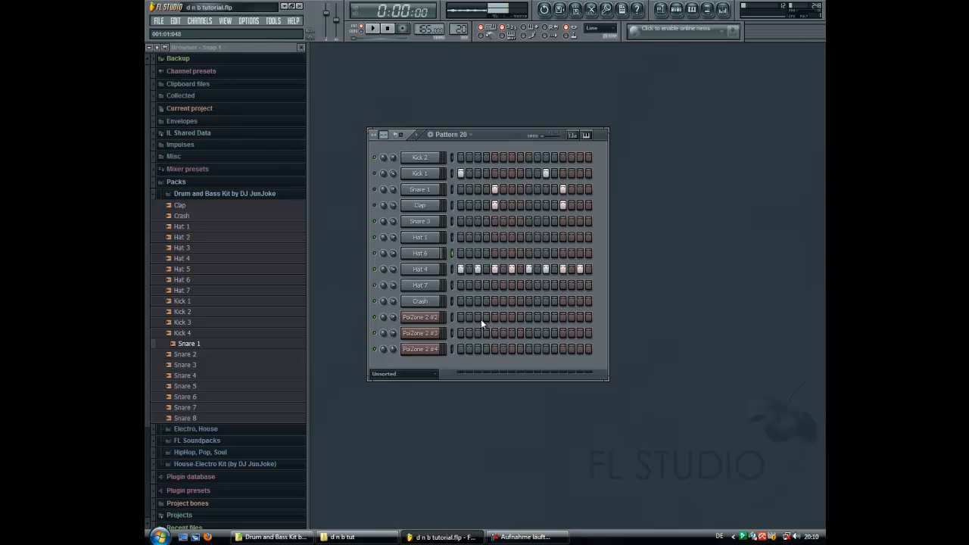
pyautogui.click(478, 253)
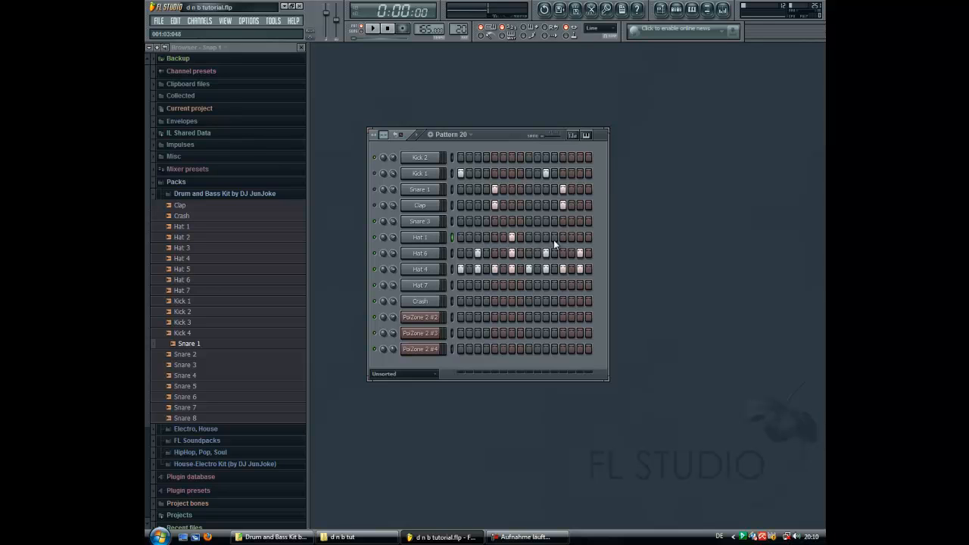
pyautogui.click(372, 27)
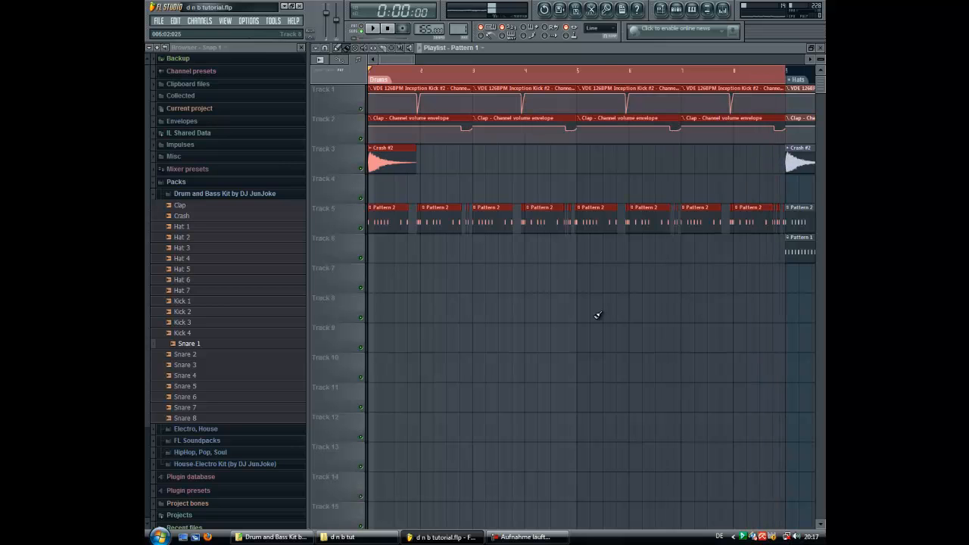
# - Show the playlist arrangement with the kick/clap envelopes, crash and Pattern 2 clips
pyautogui.click(373, 27)
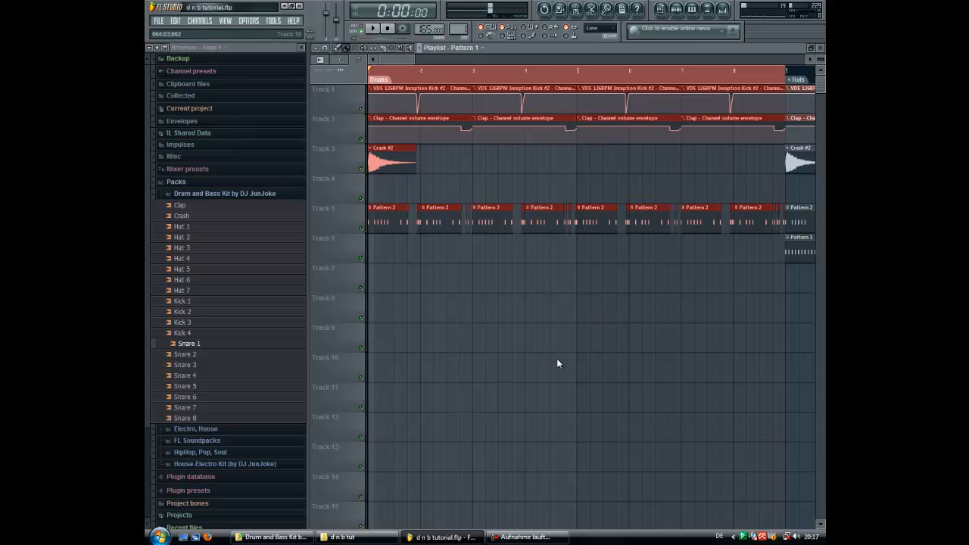
pyautogui.click(372, 27)
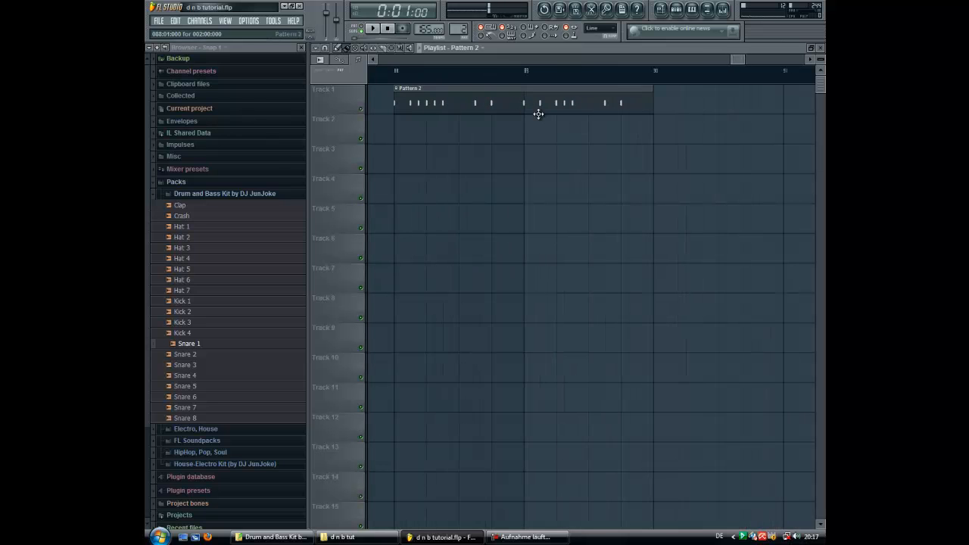
# - Zoom in on the Pattern 2 clip so its individual hits are visible
pyautogui.moveTo(522, 103); pyautogui.dragTo(522, 221)
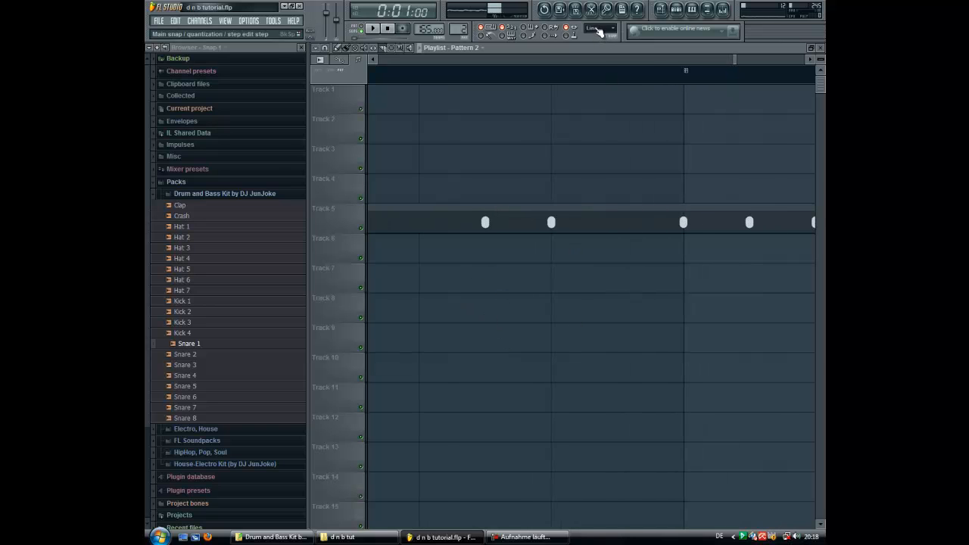
# - Set the playlist snap to a finer step subdivision such as 1/6 step
pyautogui.click(597, 28)
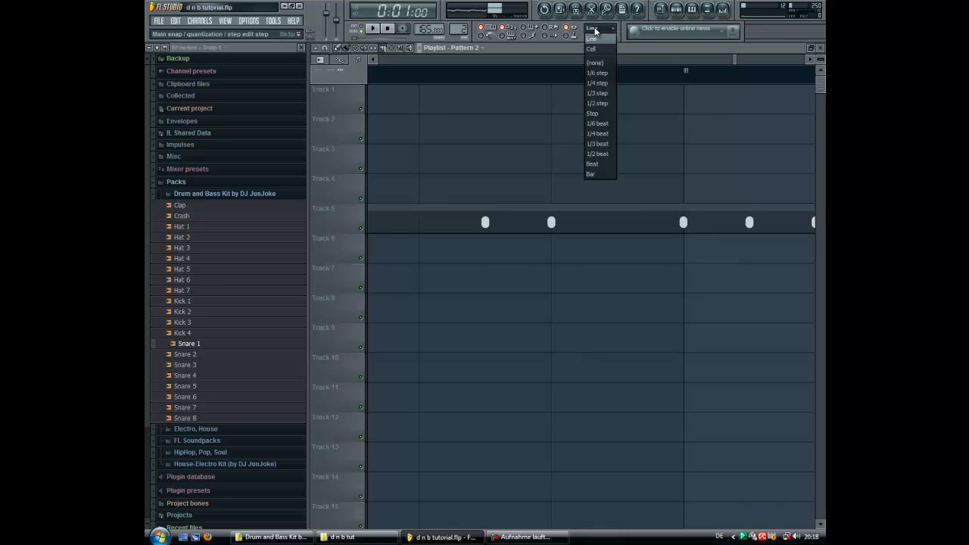
pyautogui.moveTo(598, 103)
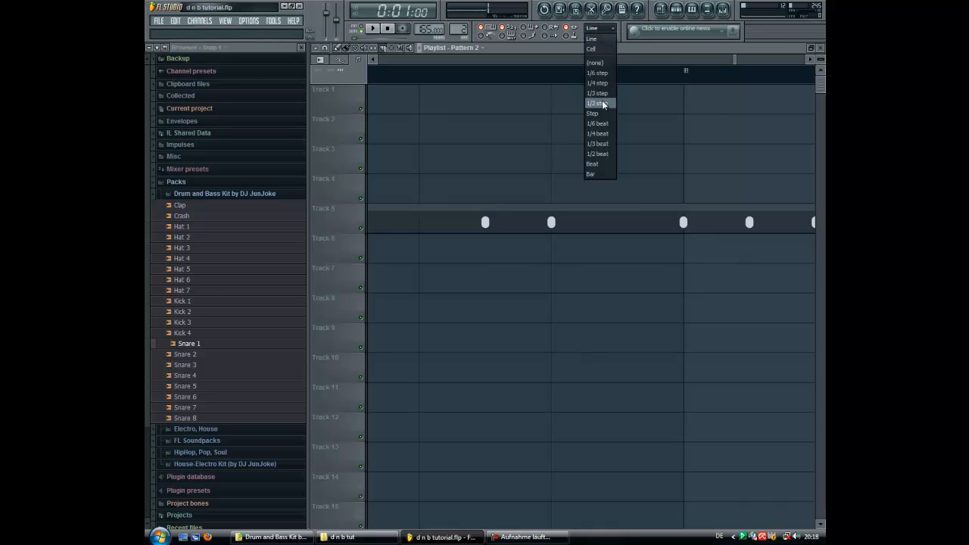
pyautogui.click(596, 102)
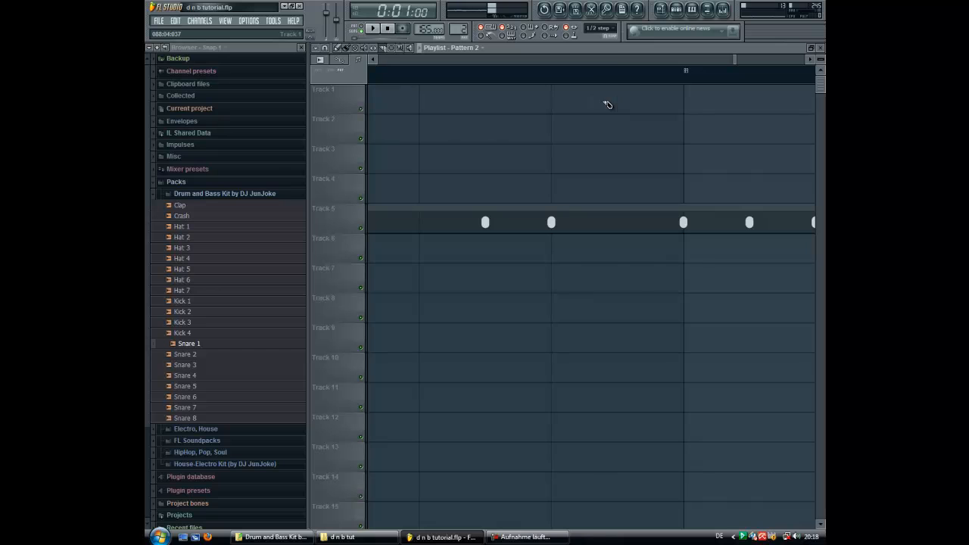
pyautogui.click(598, 28)
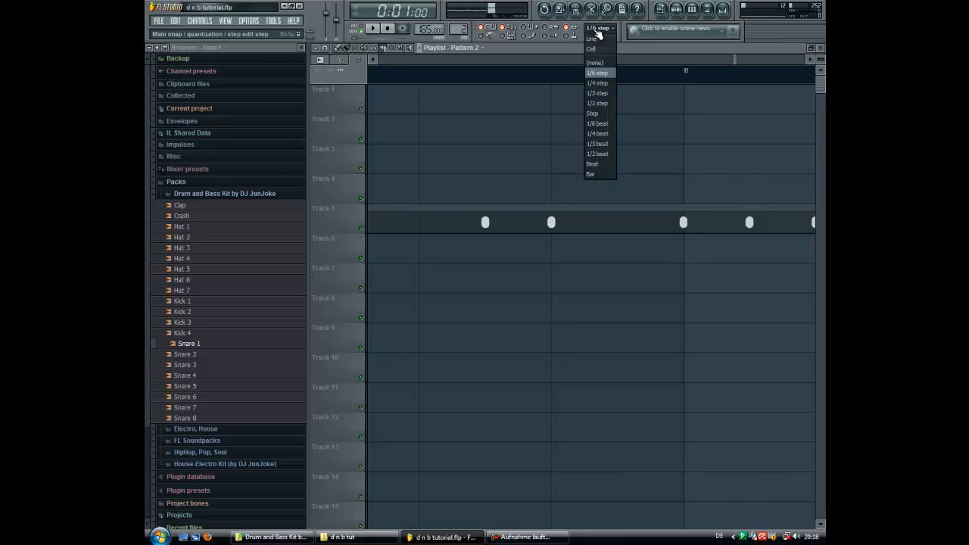
pyautogui.click(596, 73)
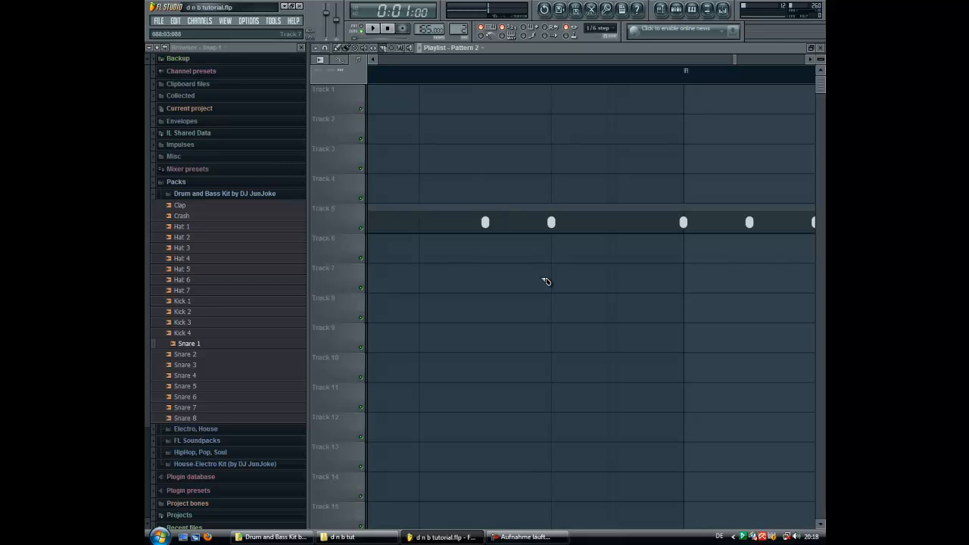
pyautogui.moveTo(481, 248)
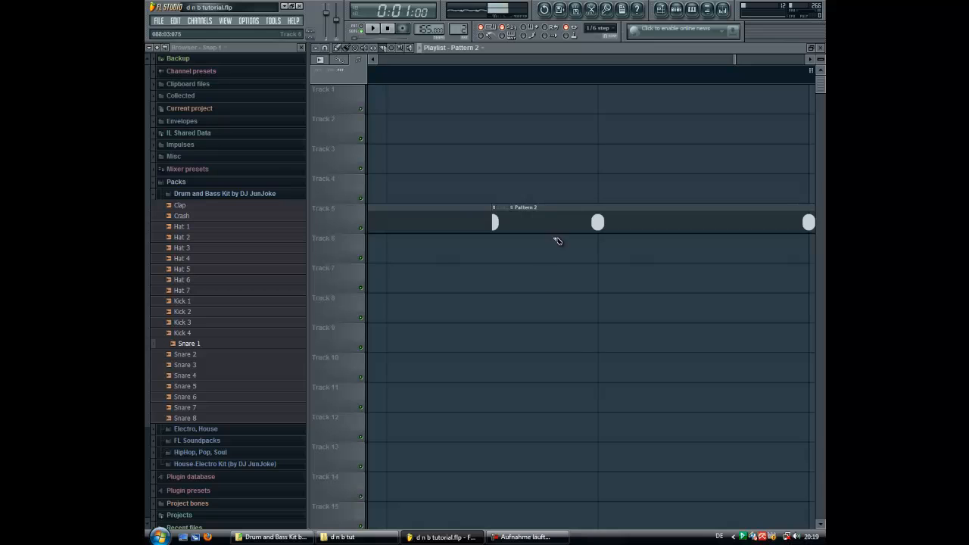
pyautogui.moveTo(596, 221)
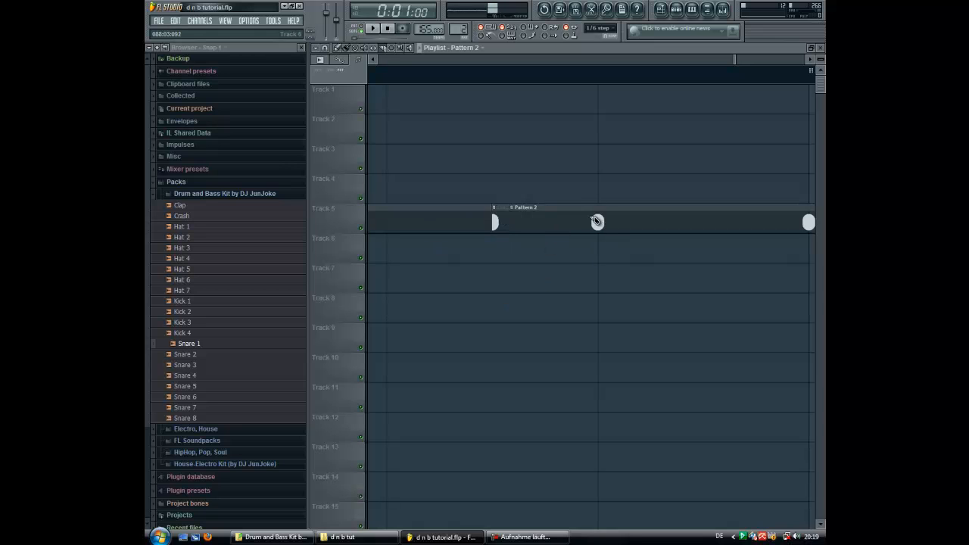
# - Slice the Pattern 2 clip on track 5 into shorter pieces
pyautogui.click(597, 221)
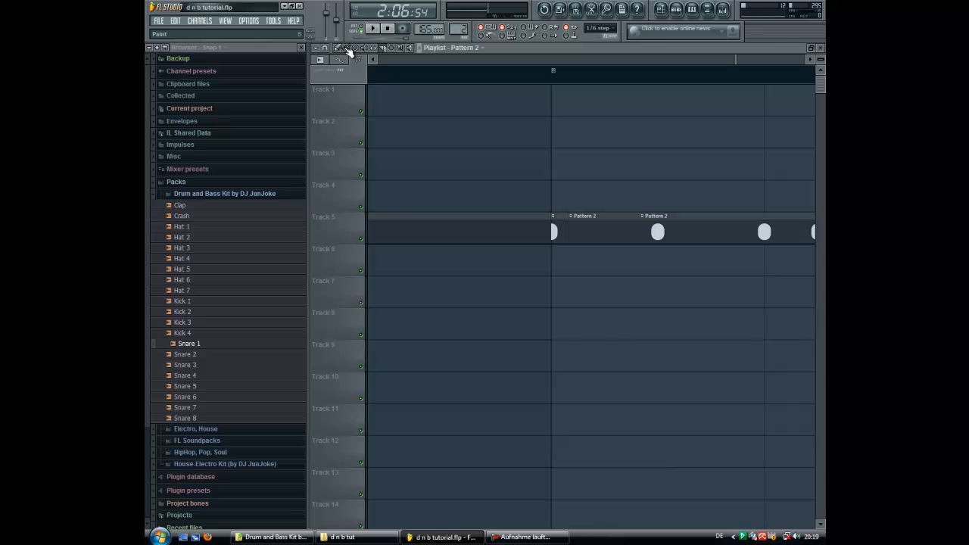
# - Cut the Pattern 2 clip at the bar start with the Slice tool, leaving gaps between pieces
pyautogui.click(552, 231)
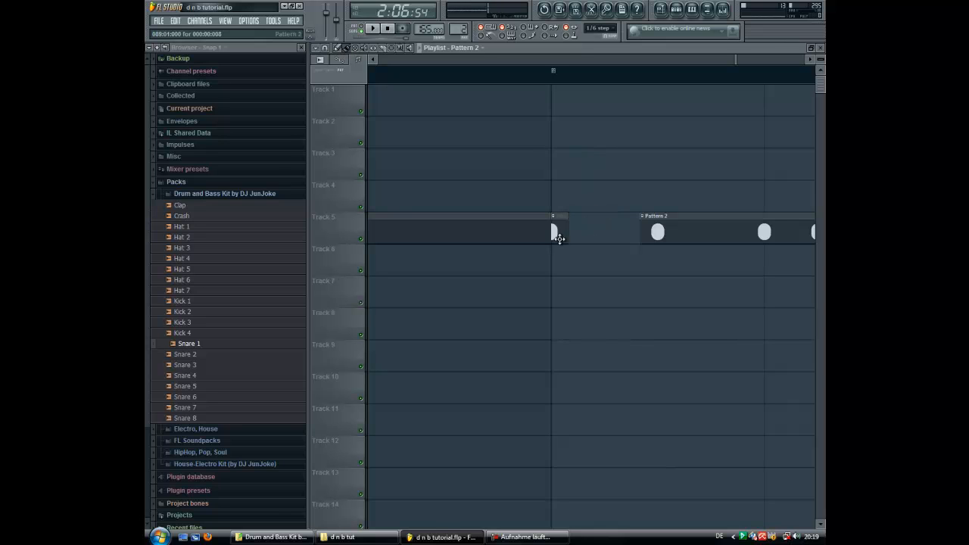
pyautogui.click(593, 233)
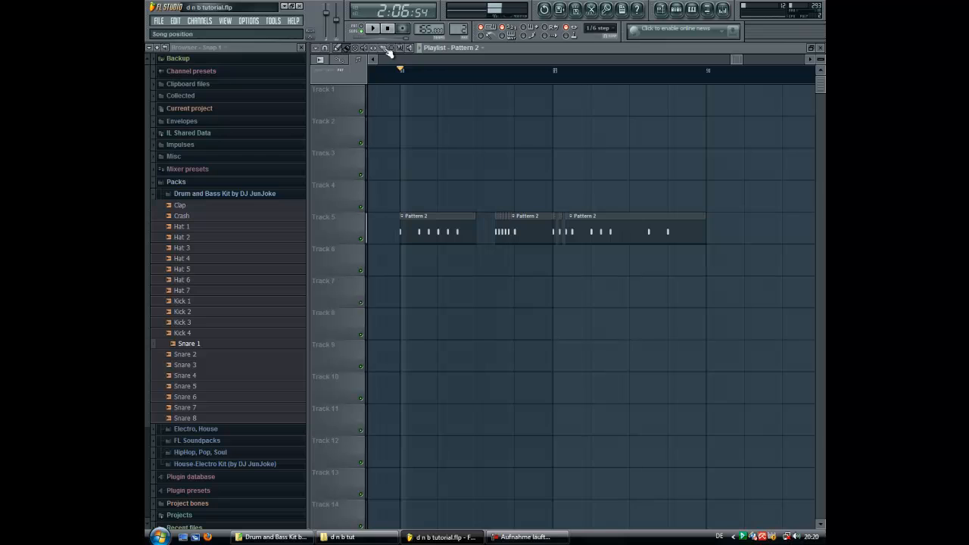
pyautogui.click(373, 27)
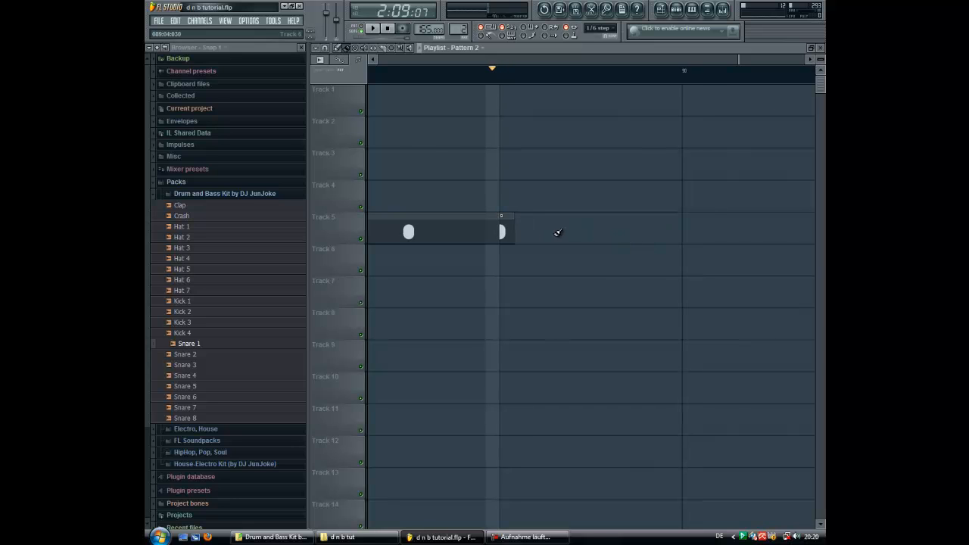
pyautogui.click(574, 231)
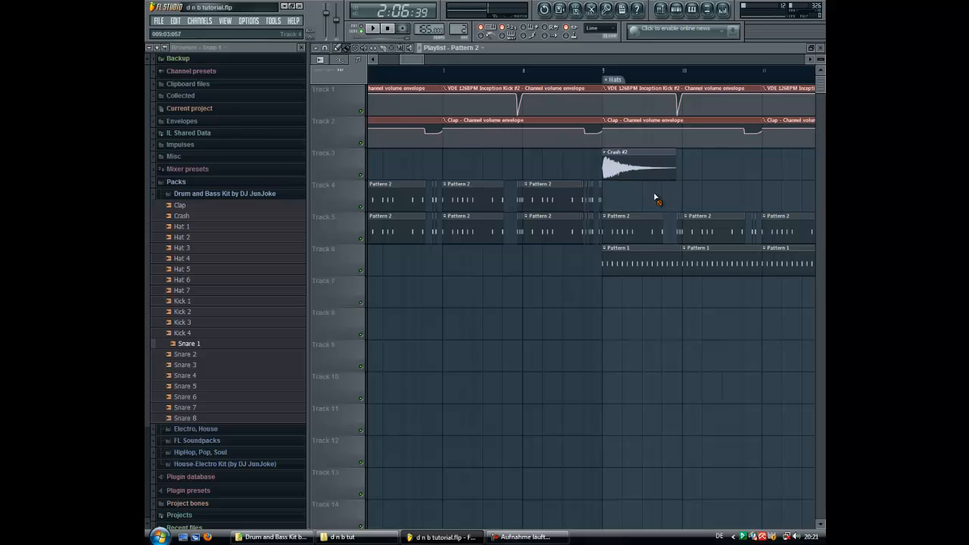
# - Drag the track 6 Pattern 2 clips further along the arrangement
pyautogui.hscroll(3)
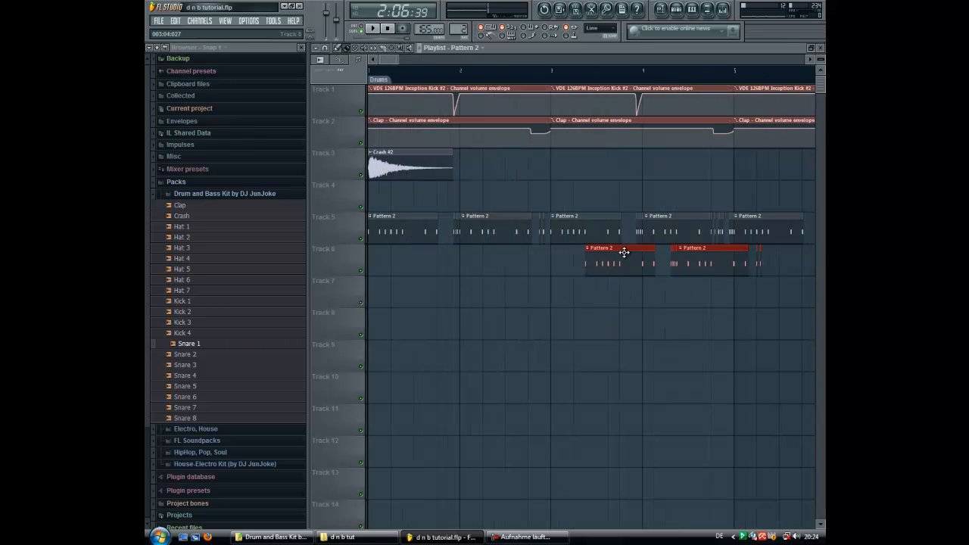
pyautogui.moveTo(621, 248); pyautogui.dragTo(566, 280)
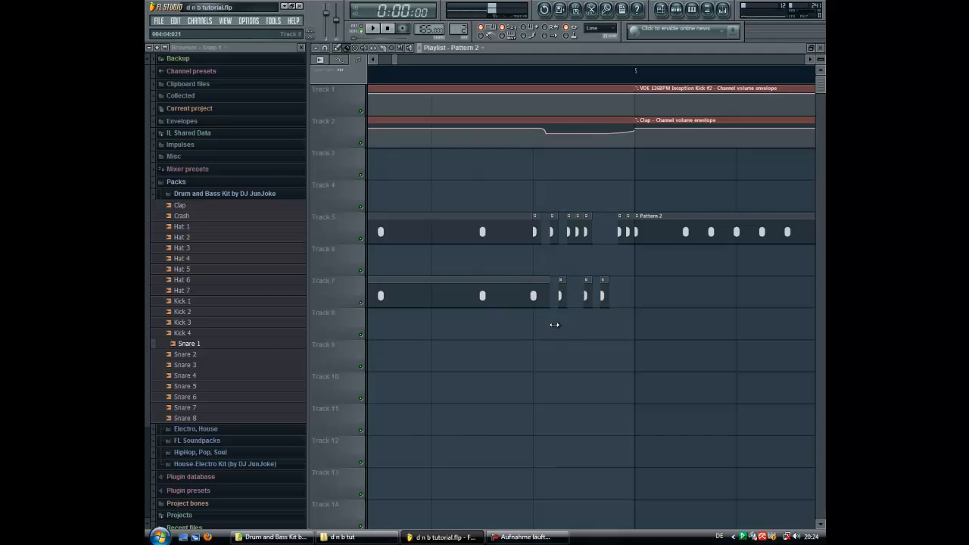
# - Choose a finer step snap resolution for the Playlist
pyautogui.click(598, 27)
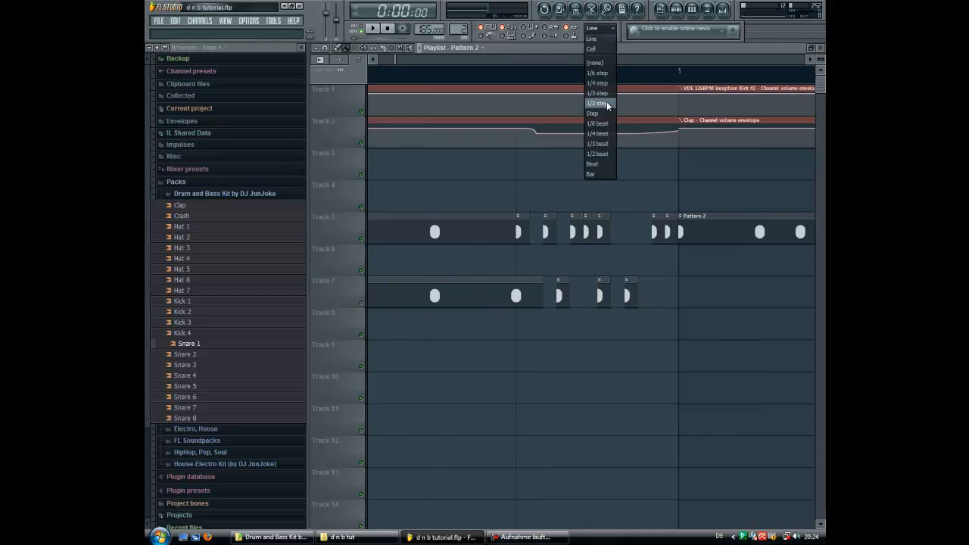
pyautogui.click(597, 103)
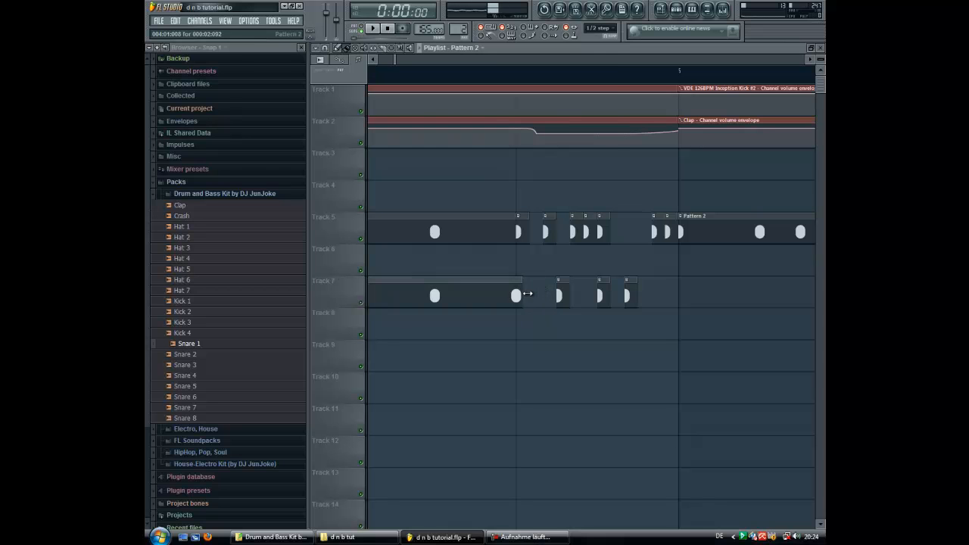
pyautogui.click(599, 27)
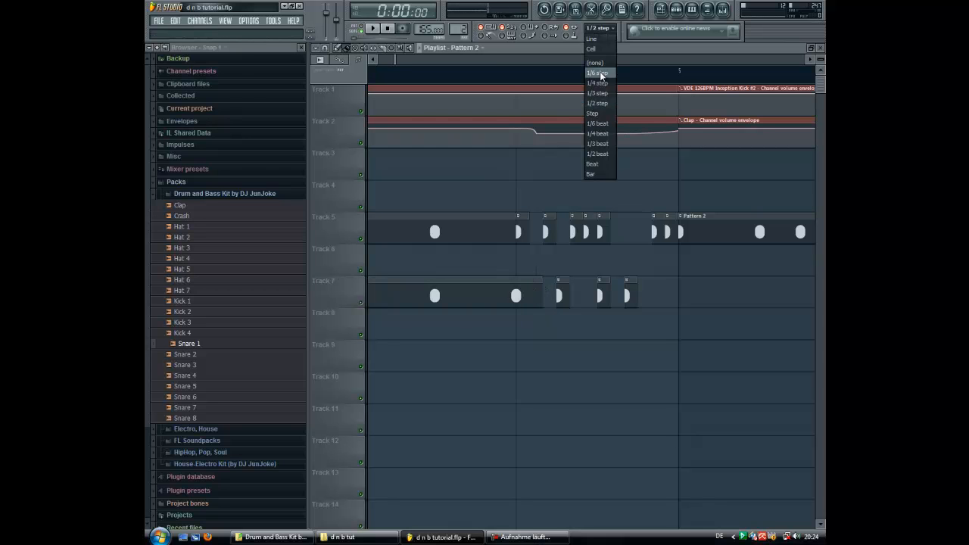
pyautogui.click(596, 94)
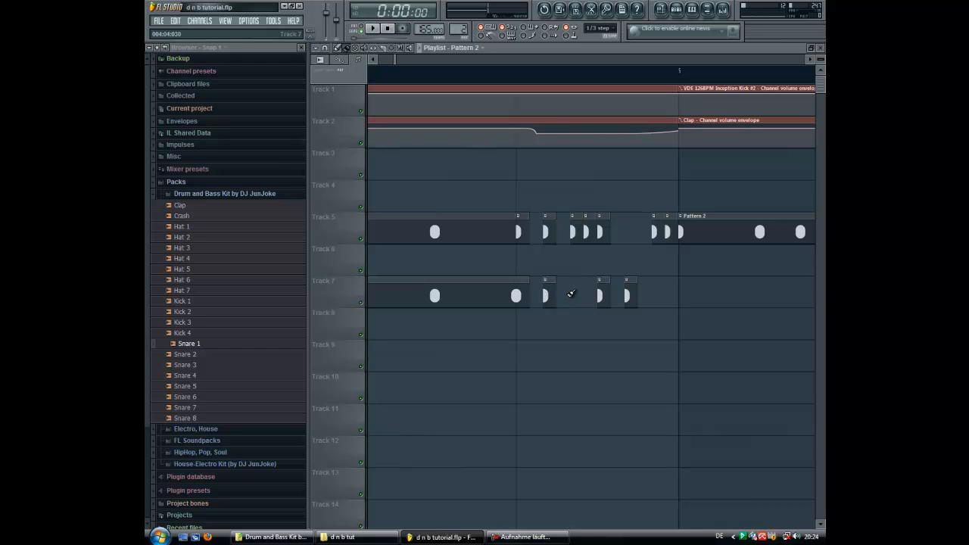
# - Slice the track 7 clip again and paint Pattern 2 blocks along it
pyautogui.click(573, 295)
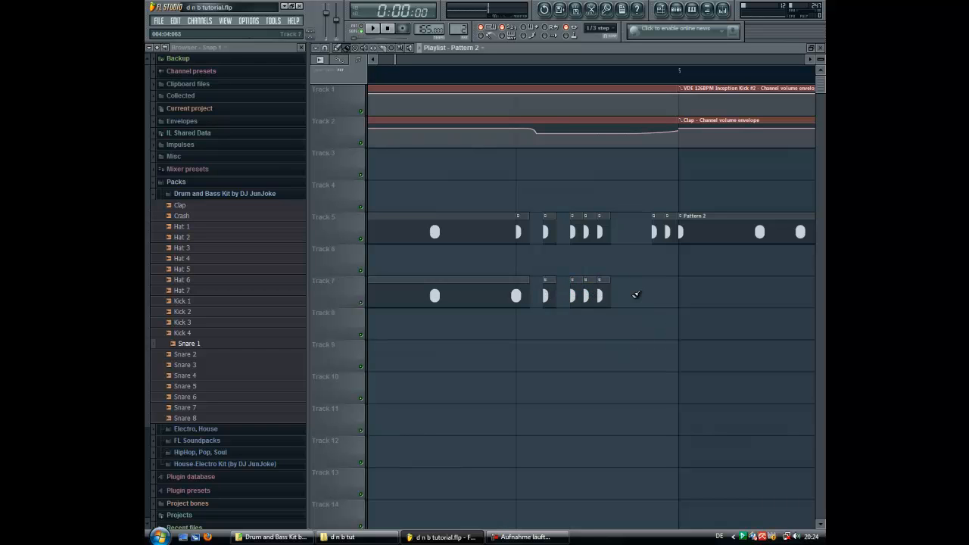
pyautogui.click(584, 295)
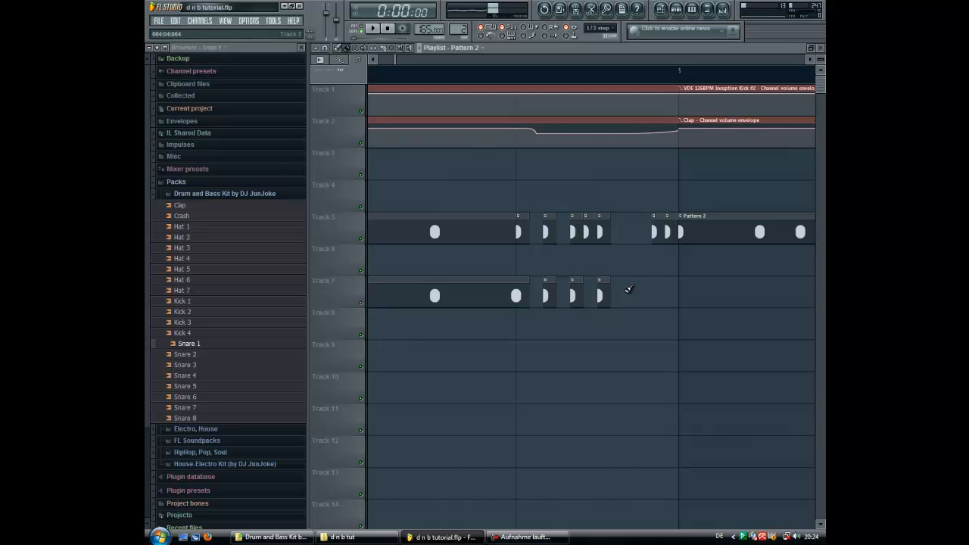
pyautogui.moveTo(623, 295)
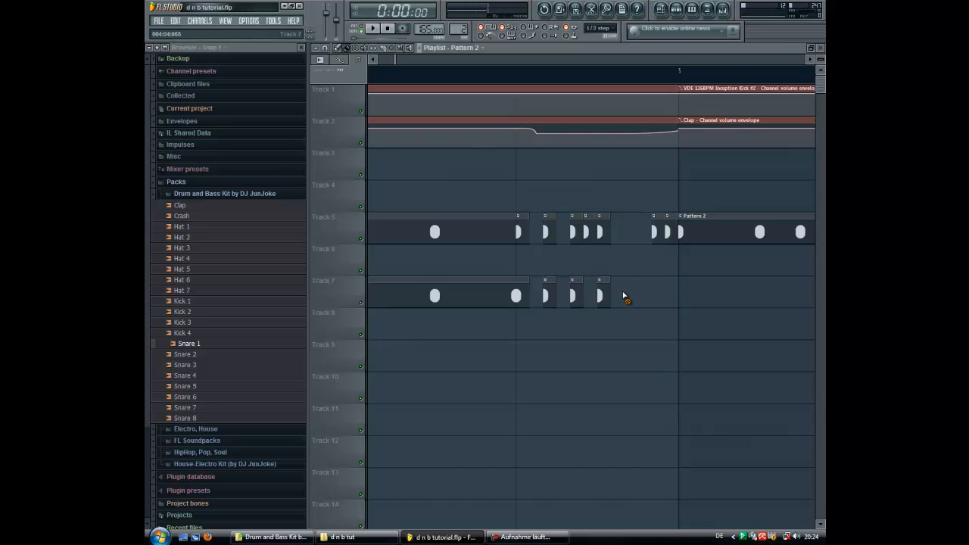
pyautogui.click(663, 295)
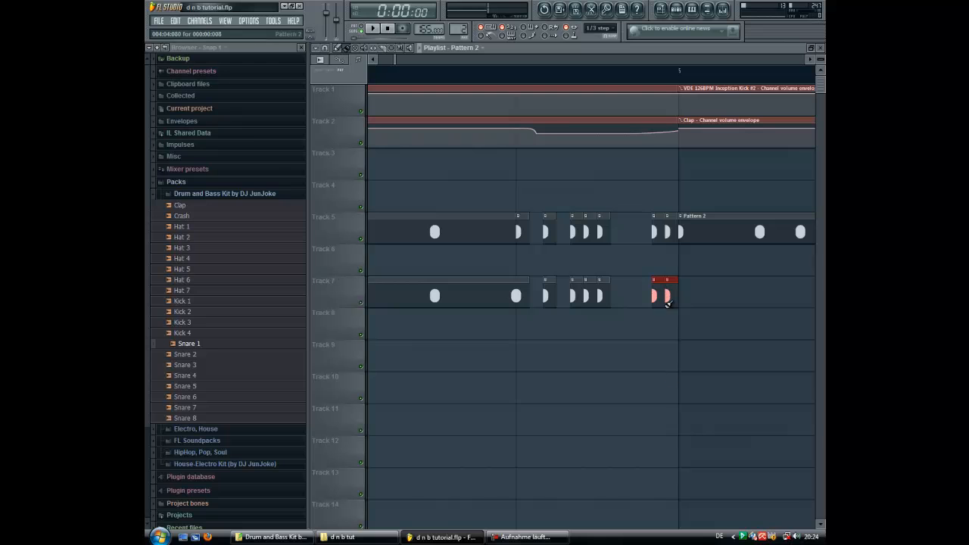
pyautogui.click(663, 295)
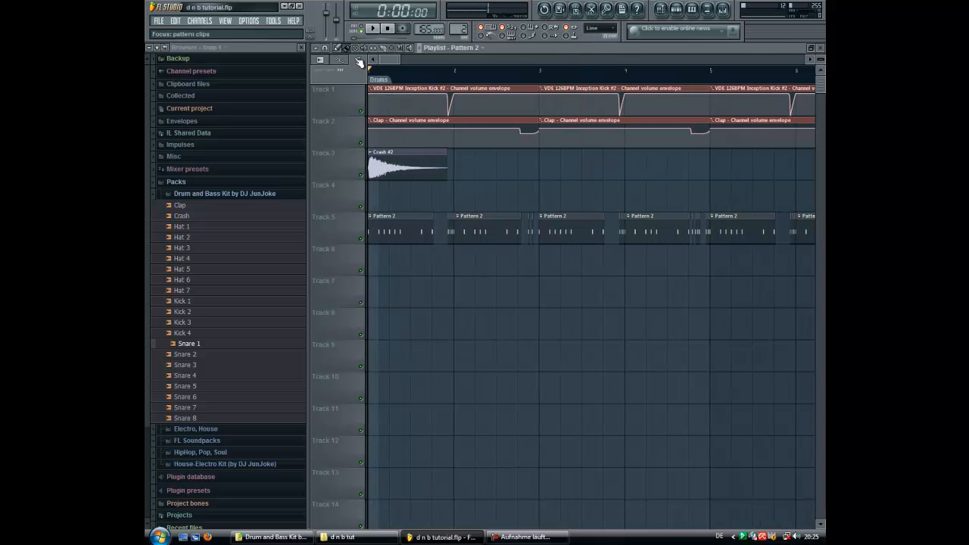
# - Select the Crash sample and place a second crash clip in the playlist
pyautogui.click(372, 29)
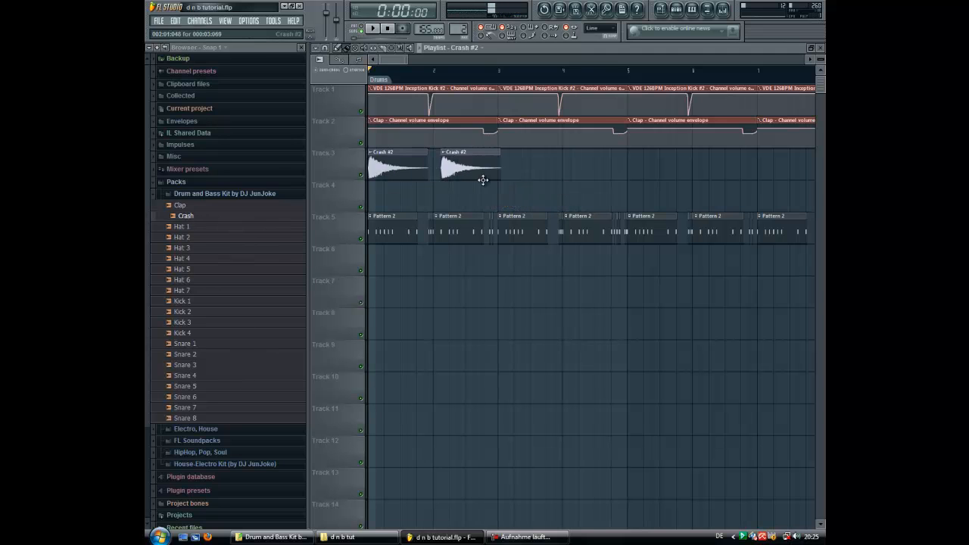
pyautogui.moveTo(469, 165); pyautogui.dragTo(396, 196)
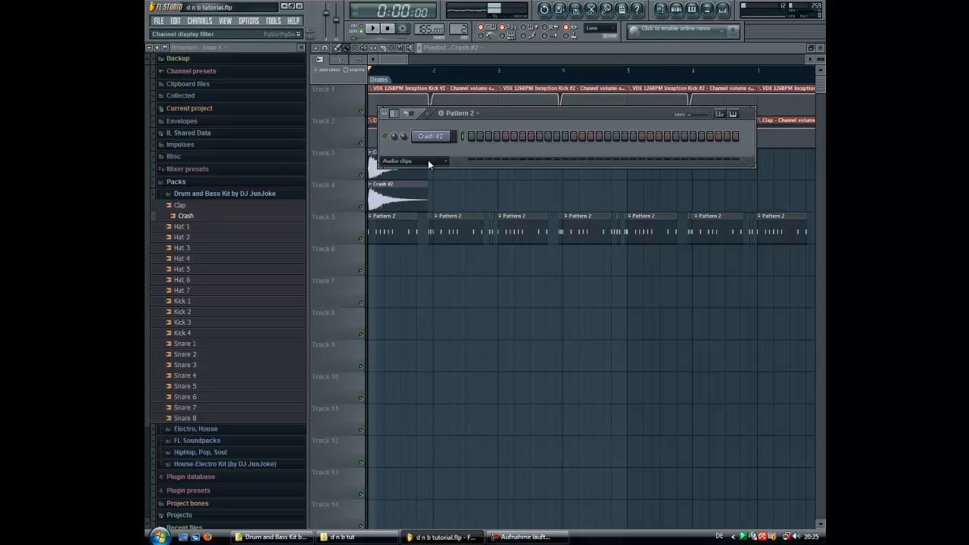
# - Show the unsorted channels and create a volume automation clip for Kick 1
pyautogui.click(415, 161)
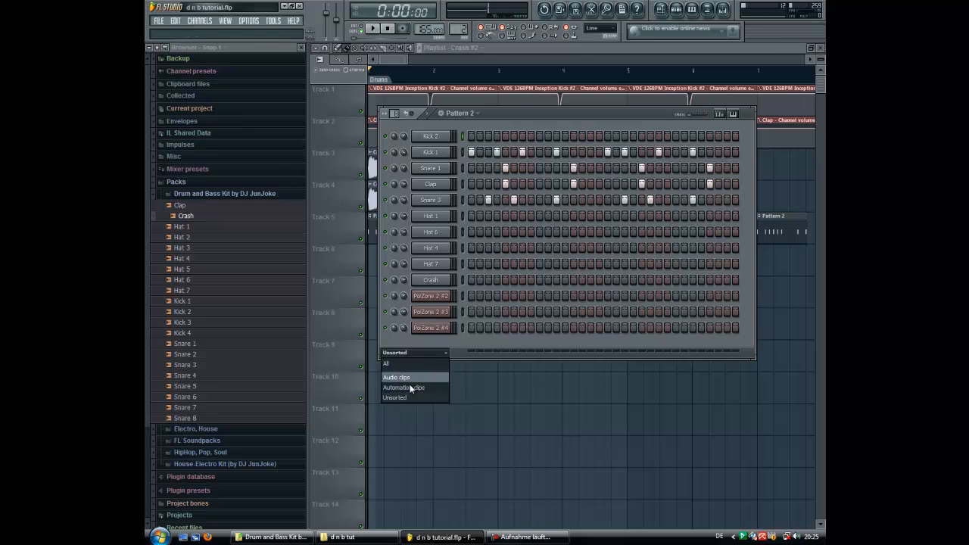
pyautogui.click(397, 377)
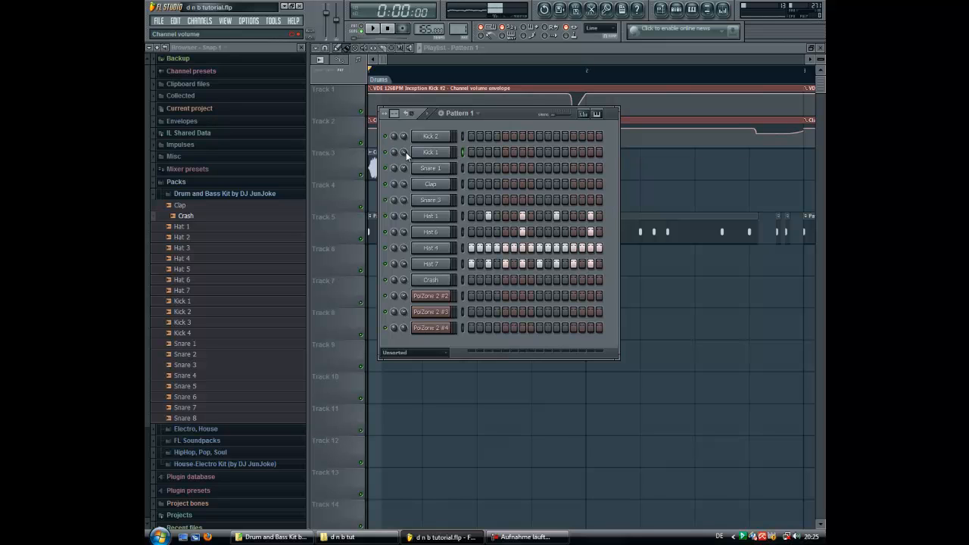
pyautogui.rightClick(402, 151)
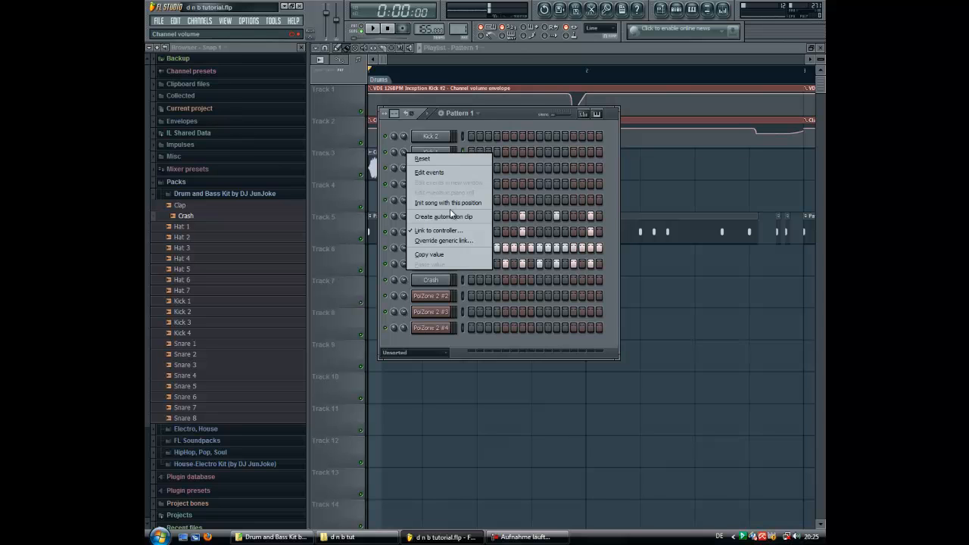
pyautogui.click(444, 215)
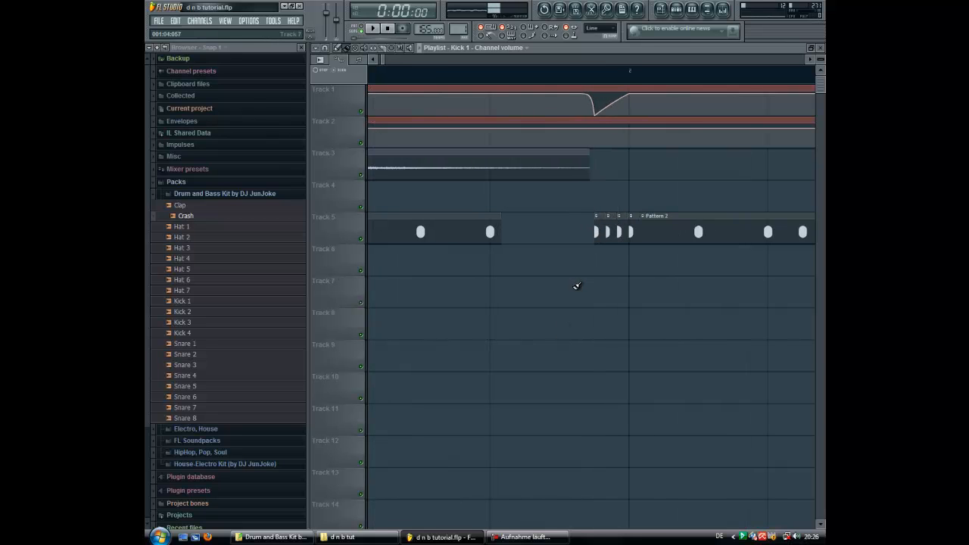
# - Drag the automation envelope points to form the Kick 1 volume dip
pyautogui.moveTo(620, 98); pyautogui.dragTo(599, 114)
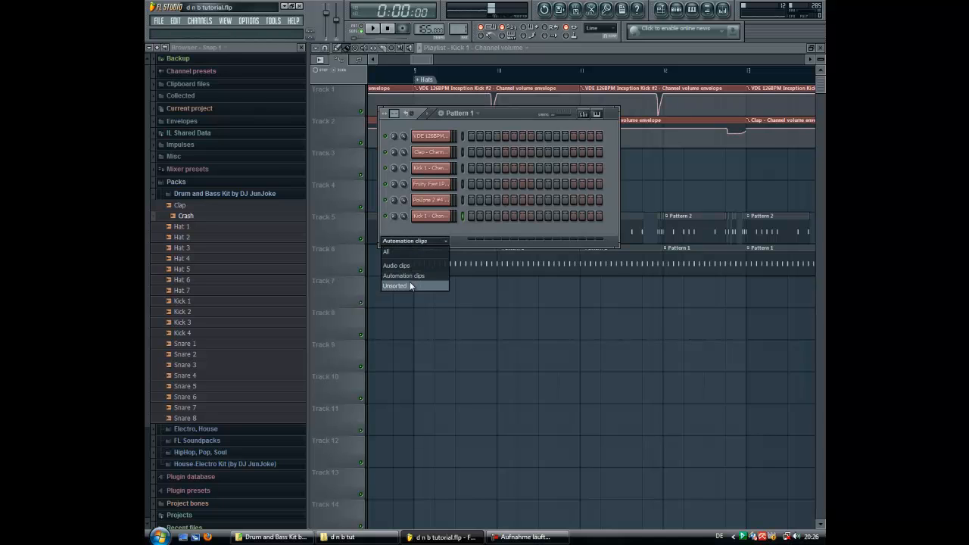
# - Filter the Step Sequencer to show only unsorted channels
pyautogui.click(363, 27)
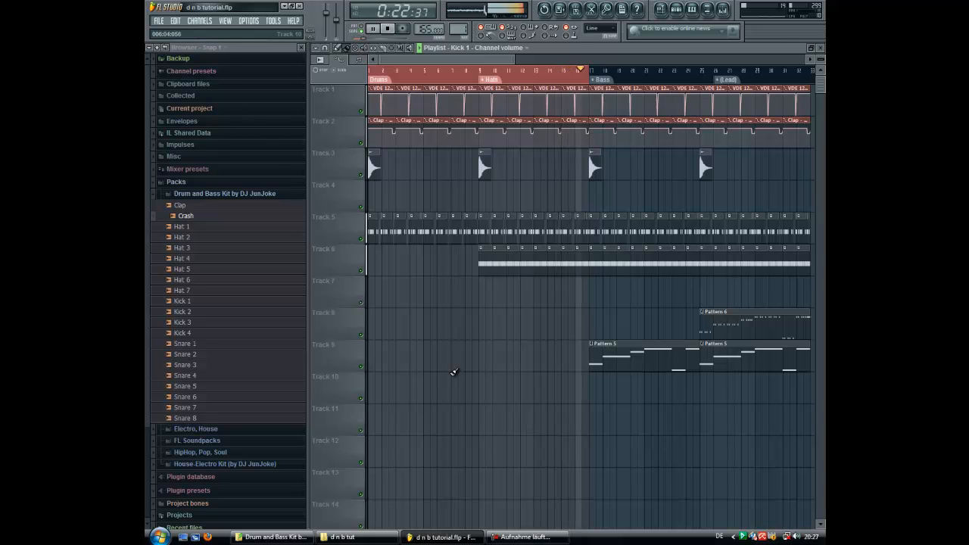
# - Stop the song playing
pyautogui.click(387, 27)
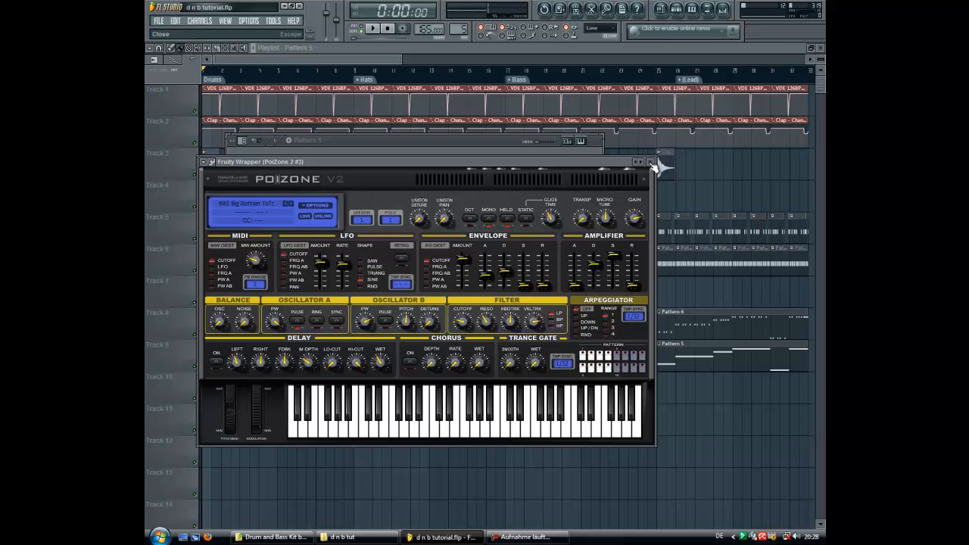
# - Close the Poizone synth and bring up the Channels menu to add another
pyautogui.click(649, 161)
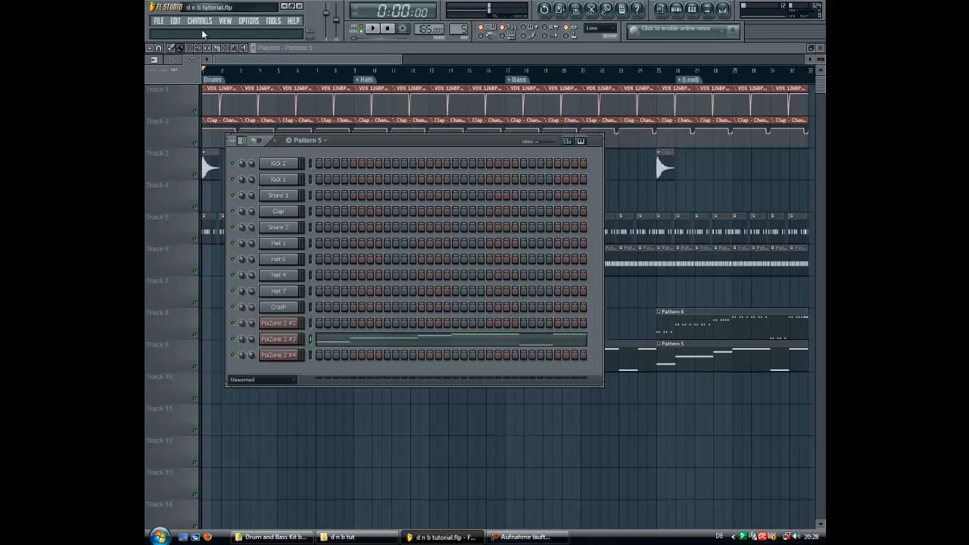
pyautogui.click(200, 22)
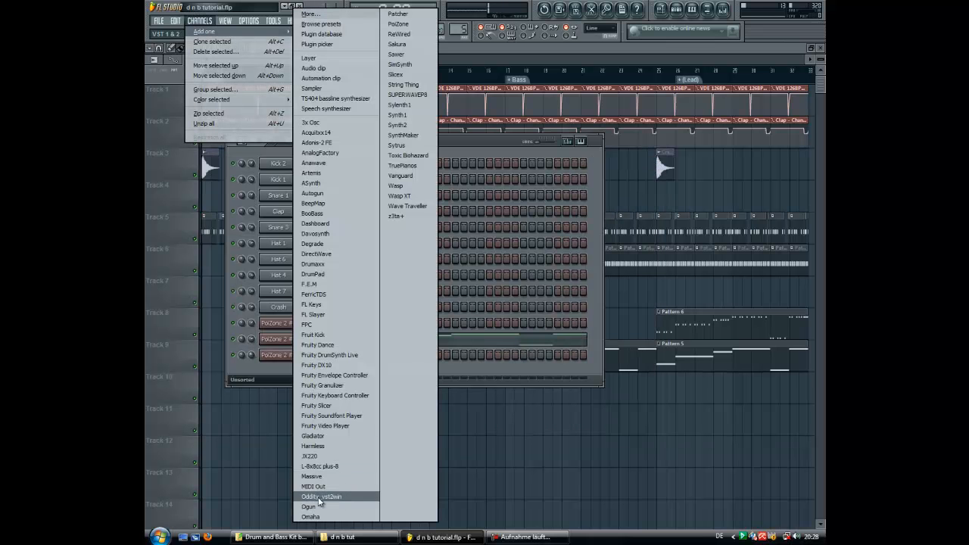
pyautogui.moveTo(312, 475)
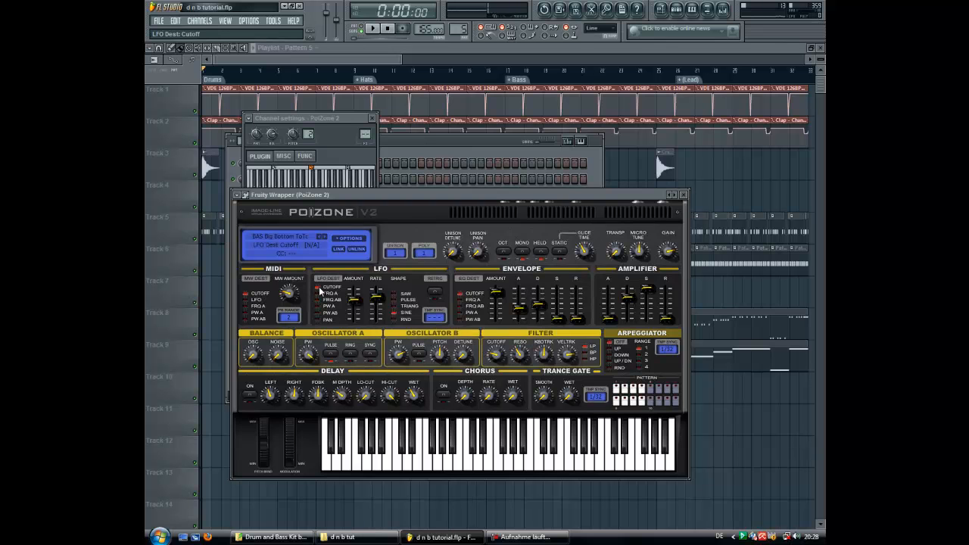
# - Send the Poizone LFO to the filter cutoff and set its amount and rate
pyautogui.moveTo(354, 295); pyautogui.dragTo(354, 299)
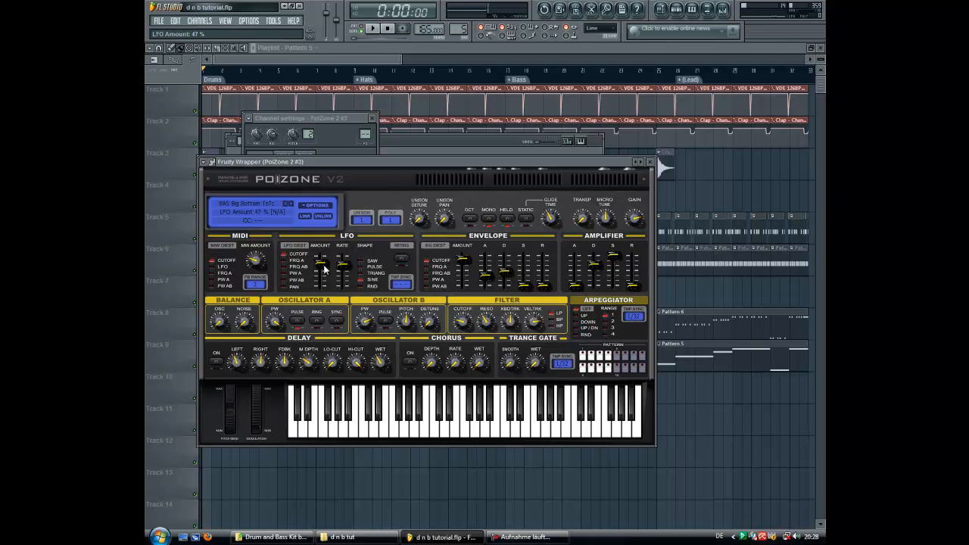
pyautogui.moveTo(321, 265); pyautogui.dragTo(321, 263)
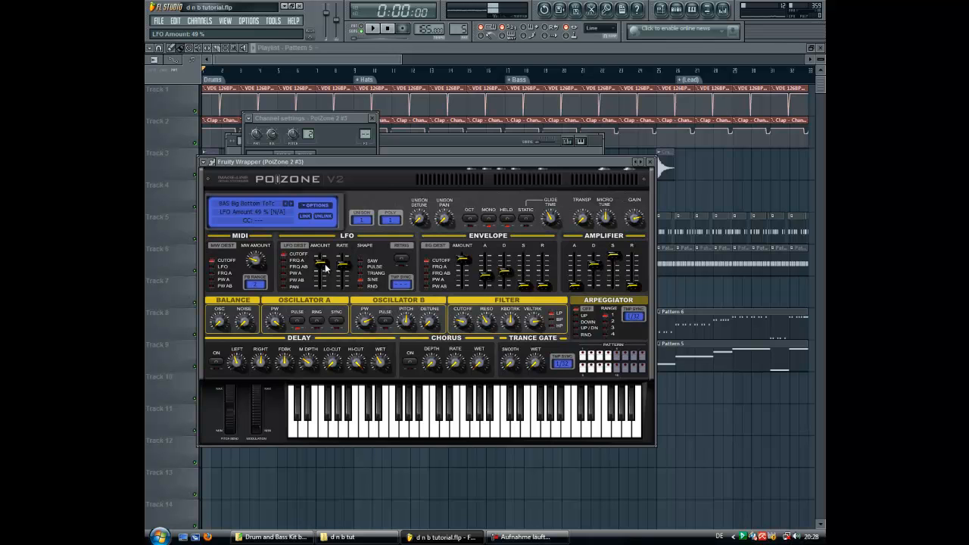
pyautogui.moveTo(341, 269); pyautogui.dragTo(341, 261)
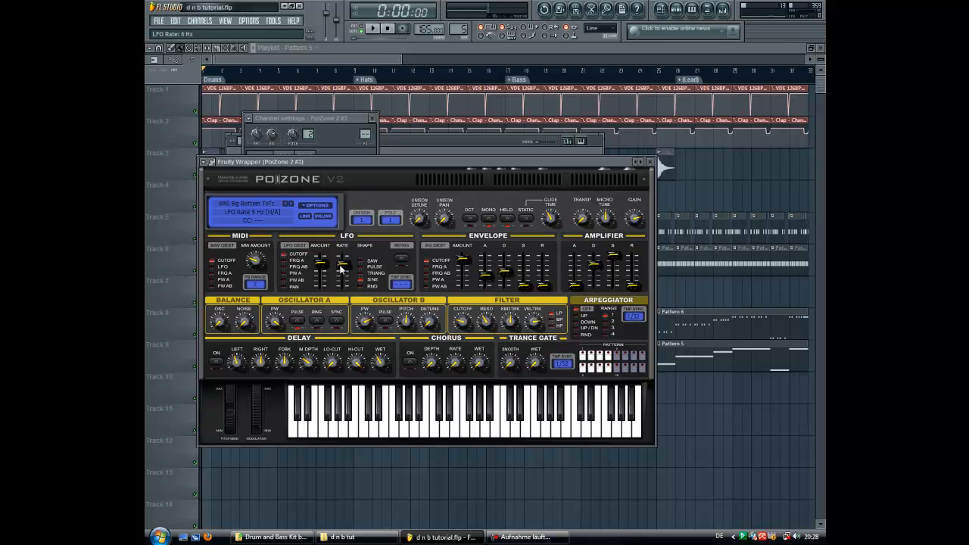
pyautogui.moveTo(321, 261); pyautogui.dragTo(321, 264)
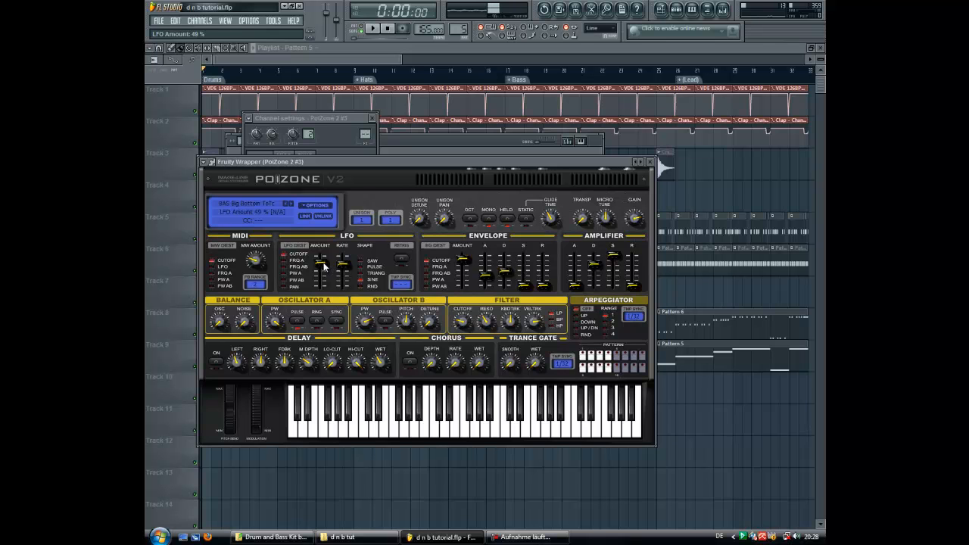
pyautogui.rightClick(279, 370)
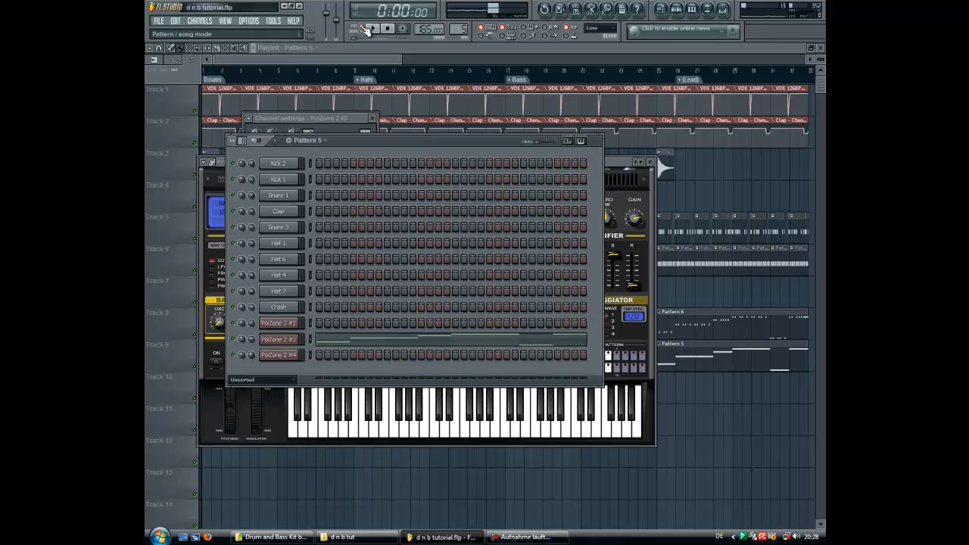
# - Play the bass and tweak the LFO amount while listening
pyautogui.click(372, 29)
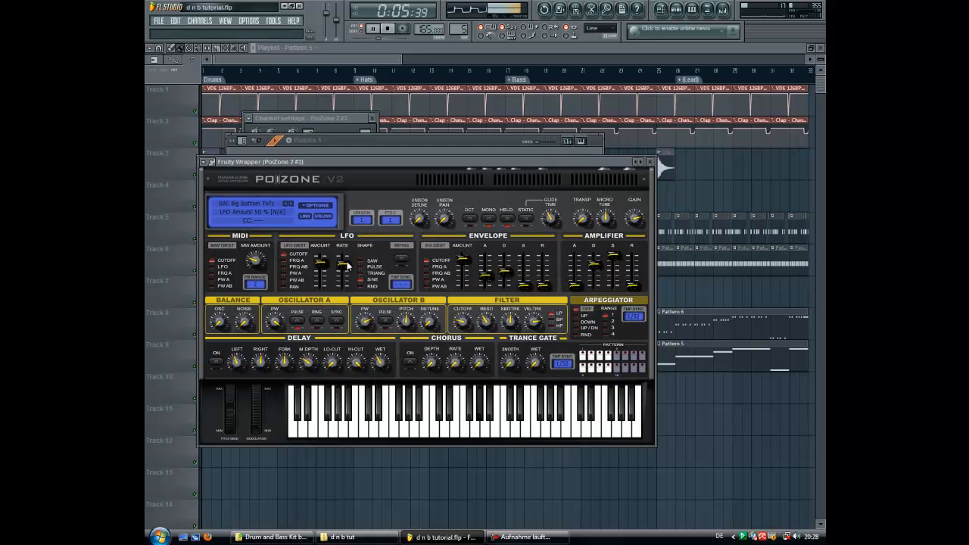
pyautogui.moveTo(342, 261); pyautogui.dragTo(342, 258)
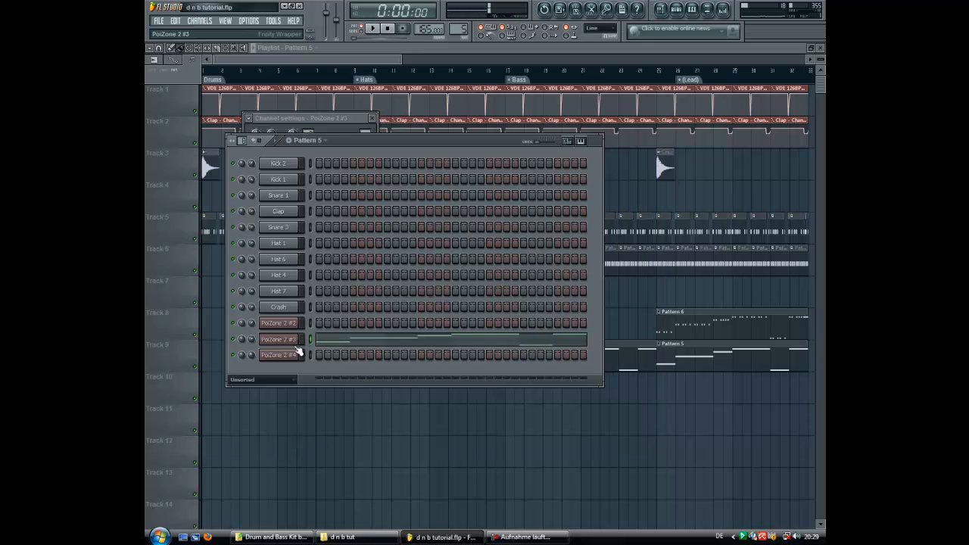
pyautogui.click(279, 339)
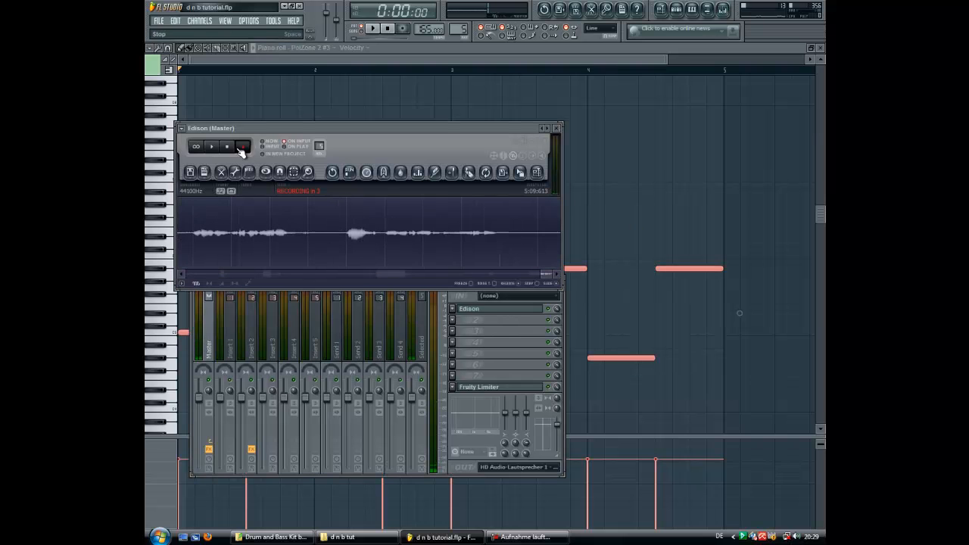
# - Audition the waveform captured in Edison on the master track, then stop playback
pyautogui.click(226, 146)
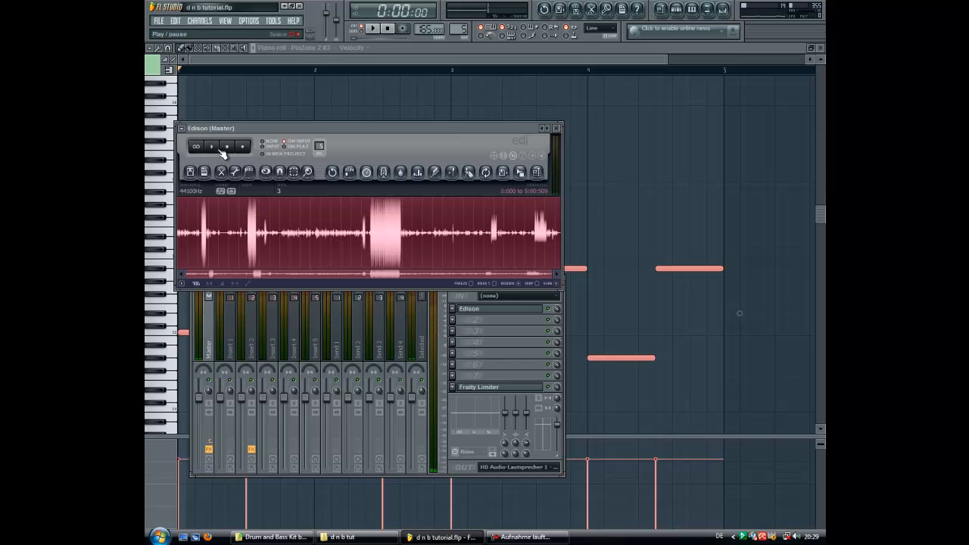
pyautogui.click(212, 145)
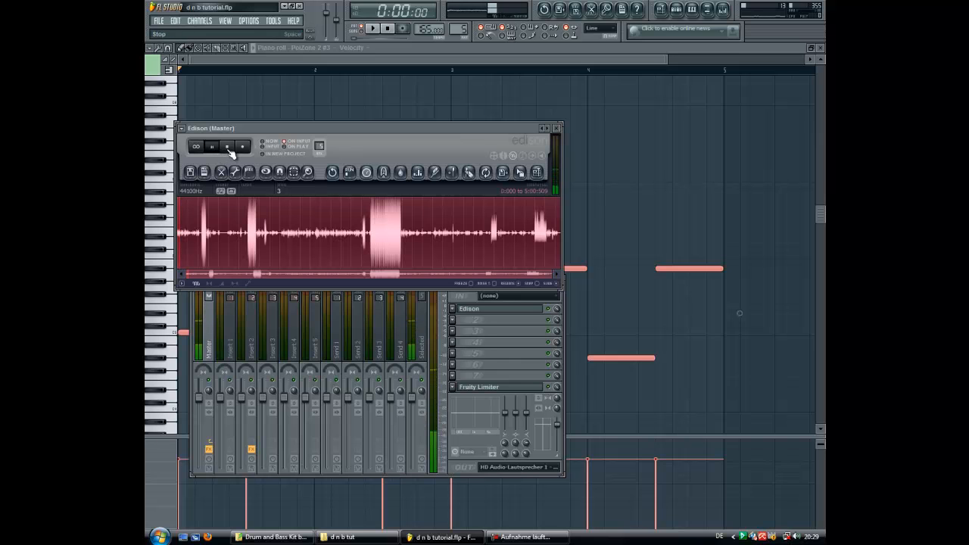